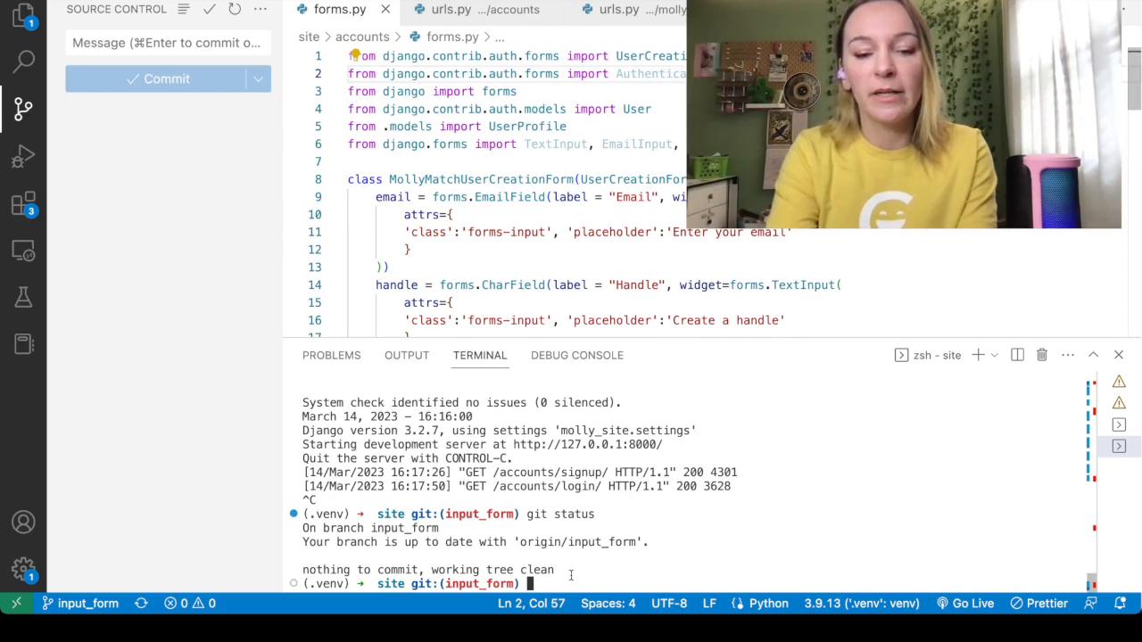
Run 'make django' in the terminal to start the runserver at 127.0.0.1:8000.
type("make django")
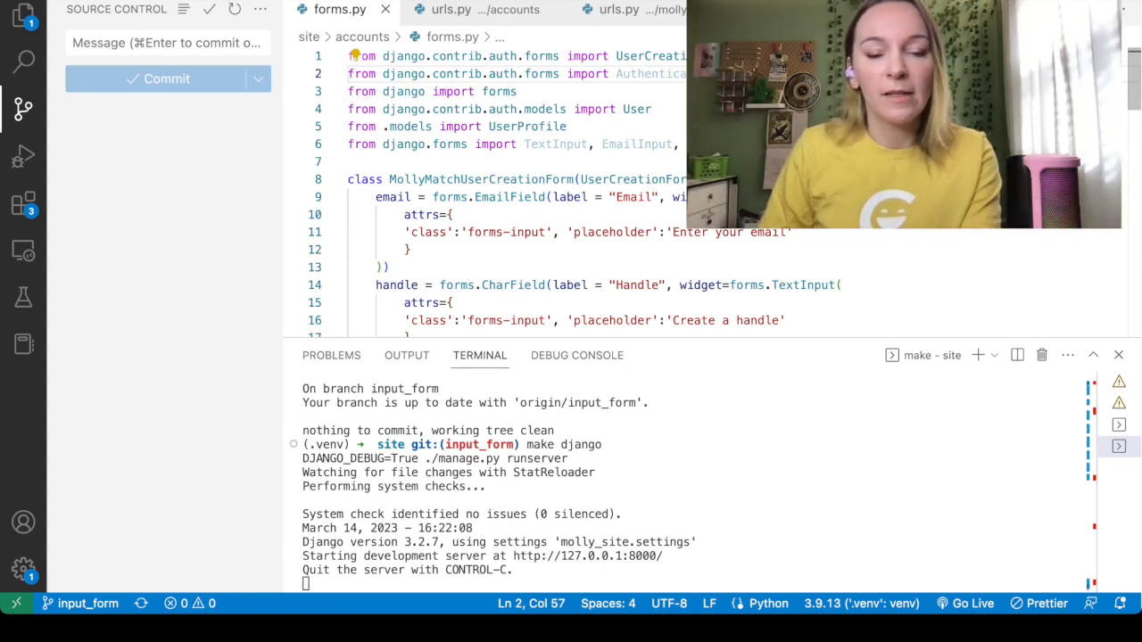
mouse_move(470, 502)
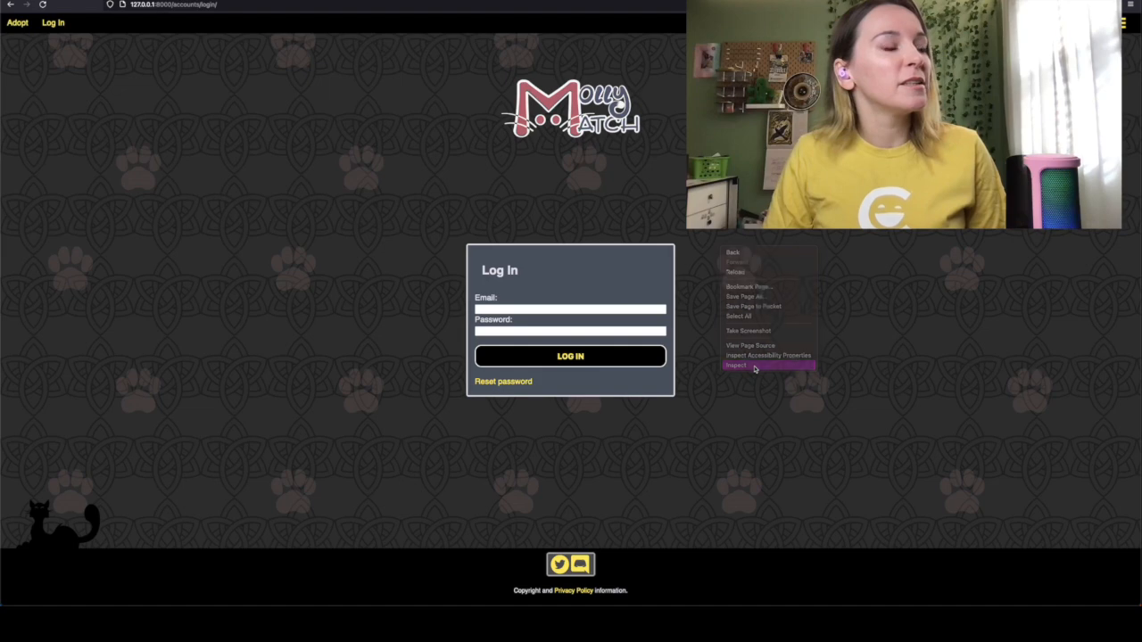
Inspect the local login page, reload to log its requests, and move between Log In and Sign up.
left_click(735, 366)
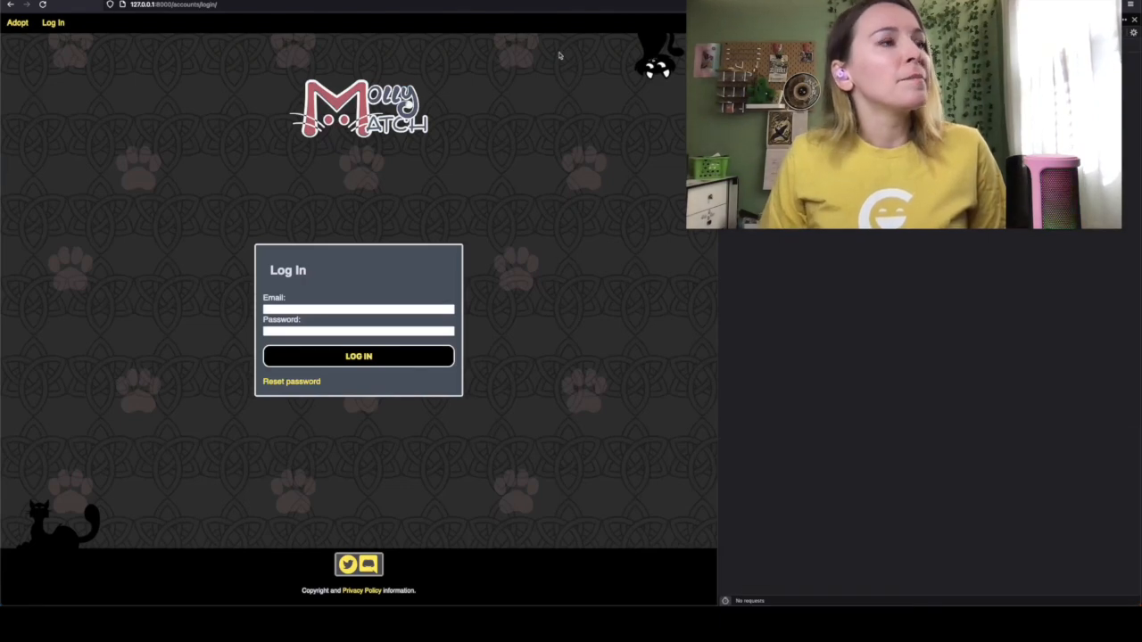
left_click(179, 5)
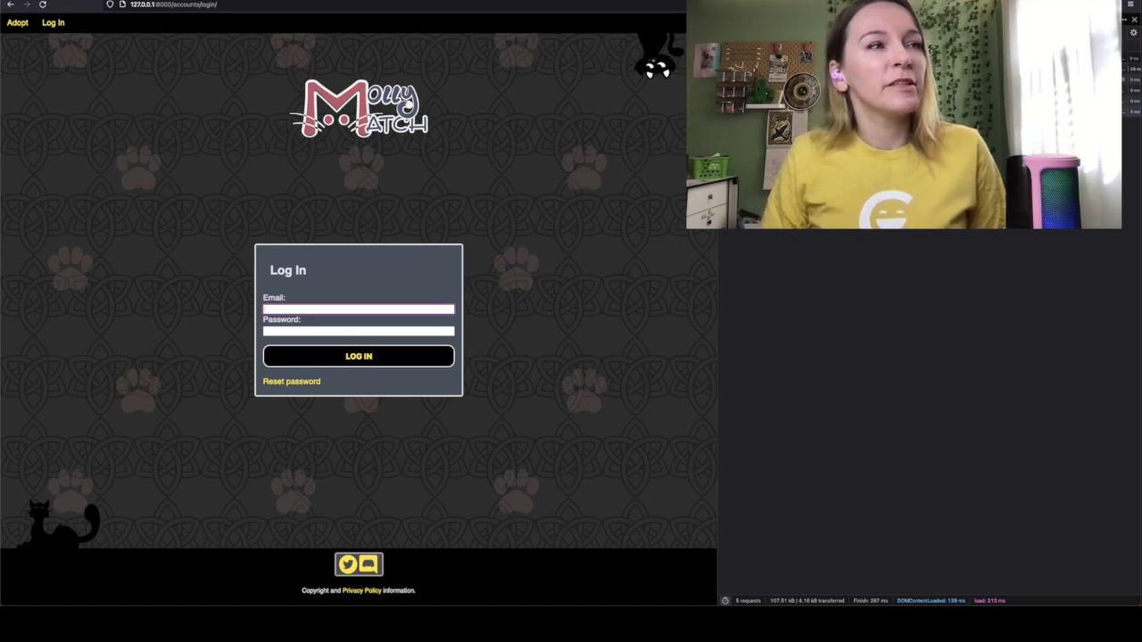
mouse_move(579, 159)
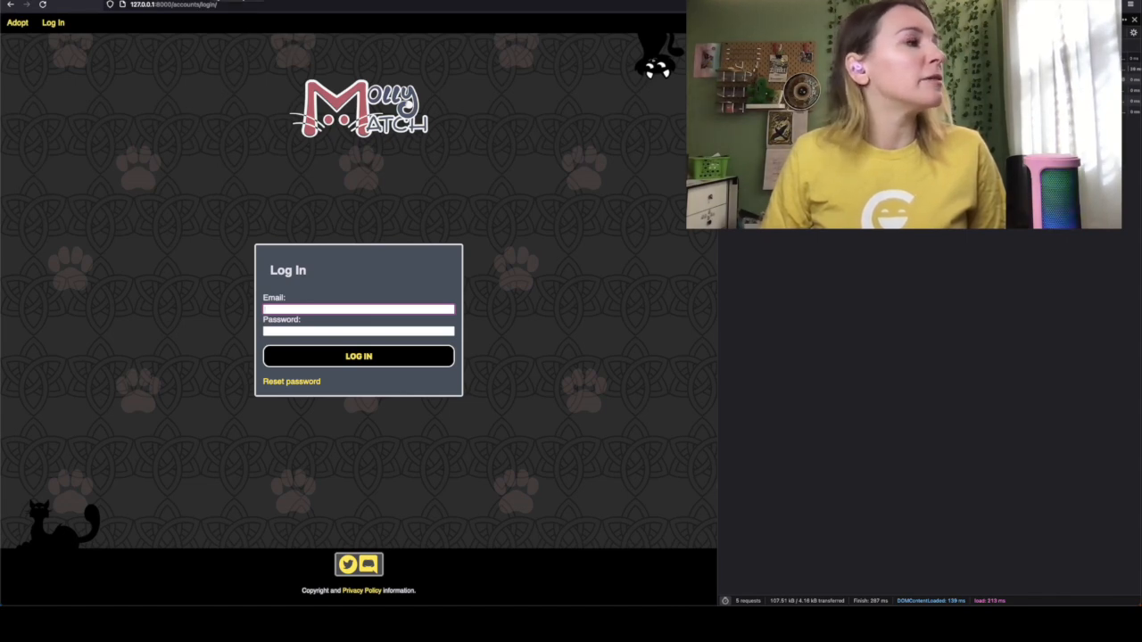
mouse_move(273, 234)
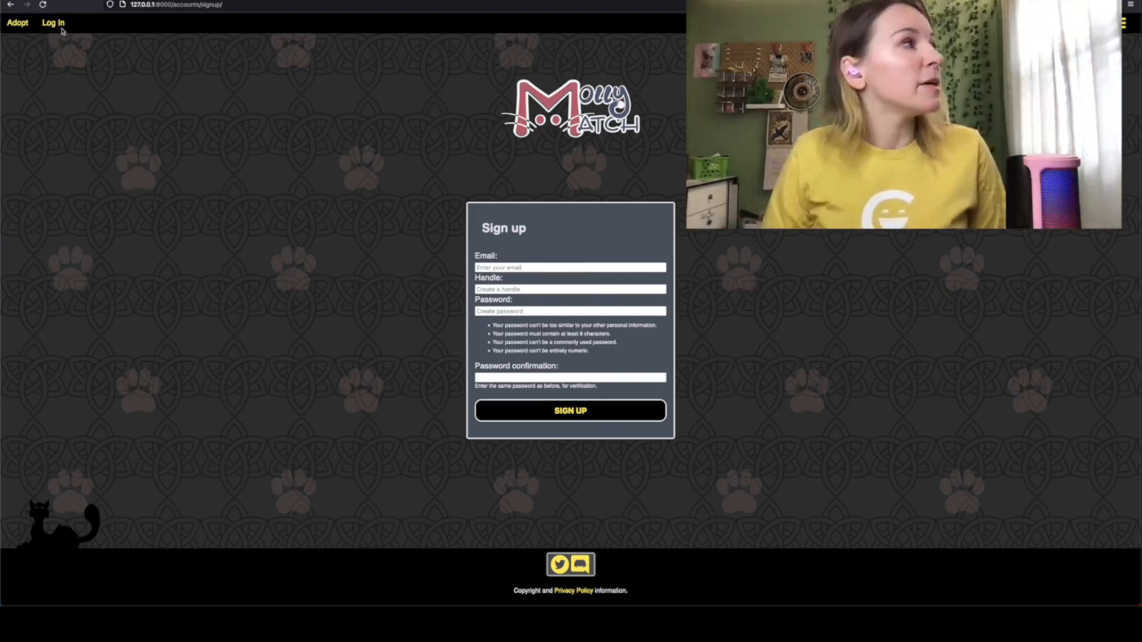
left_click(53, 23)
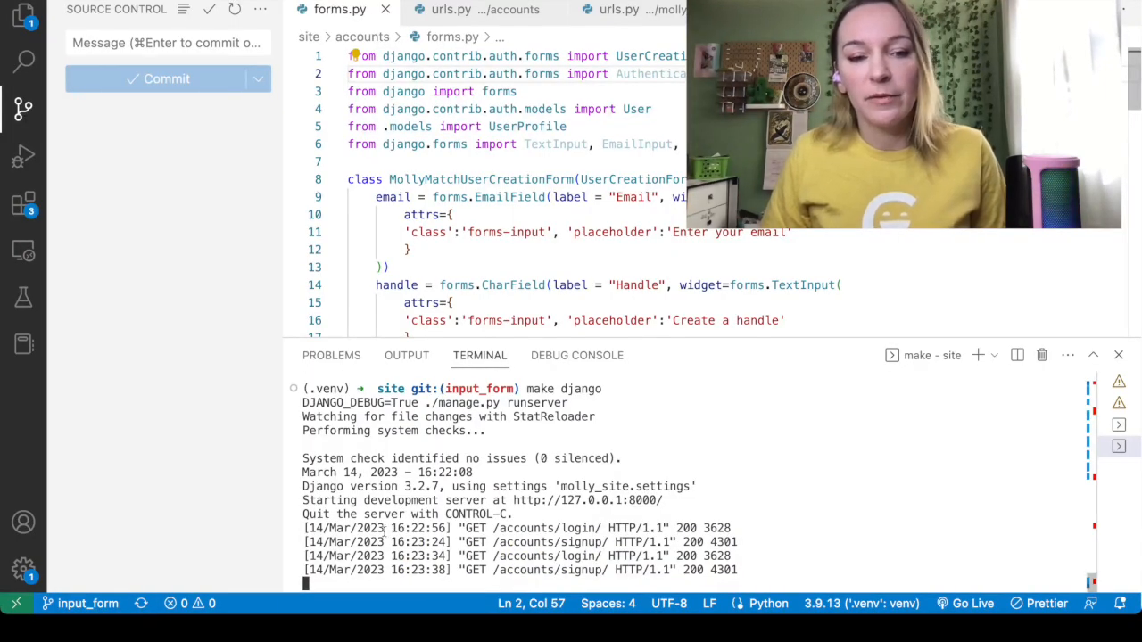
Stop the runserver with Ctrl+C, returning to the input_form shell prompt.
key("ctrl+c")
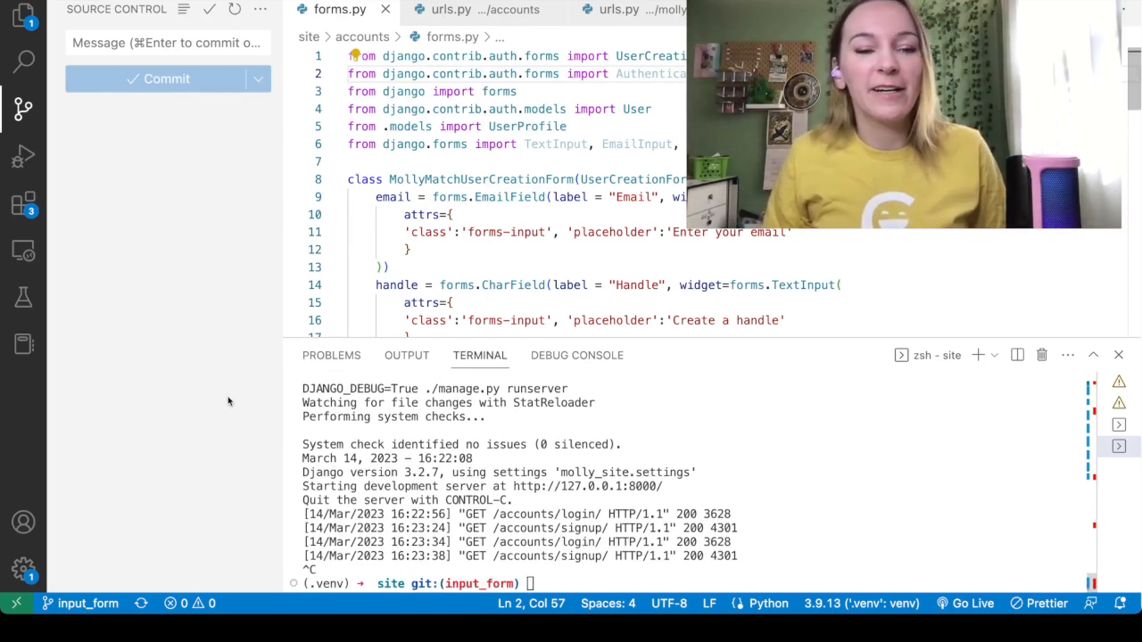
mouse_move(96, 313)
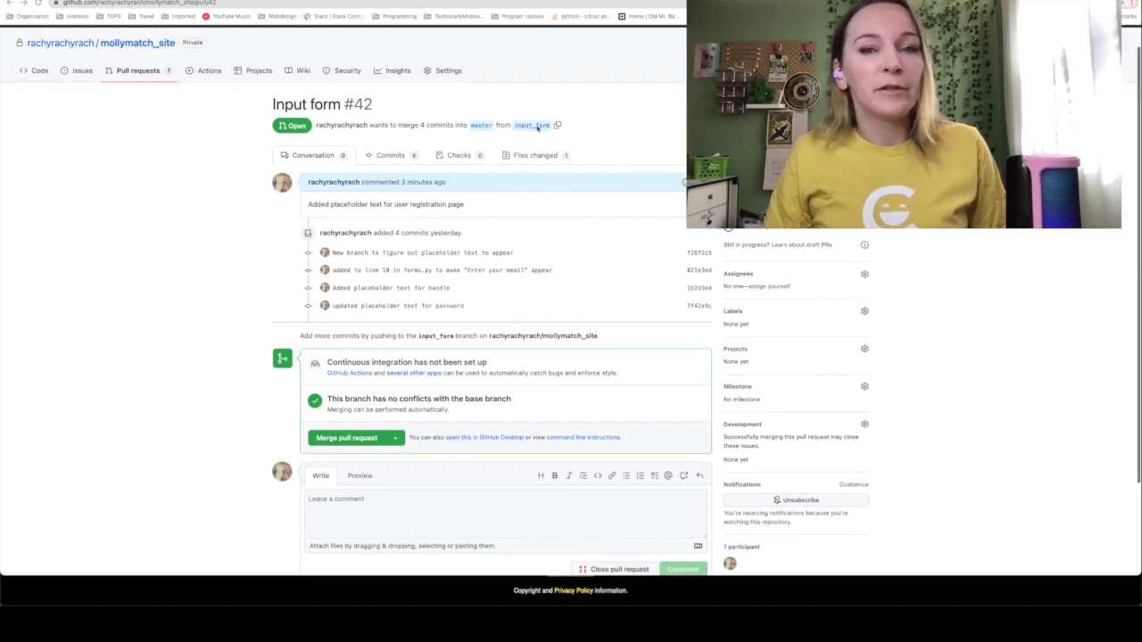
Scroll down pull request #42 and confirm merging Input form into master.
scroll("down", 3)
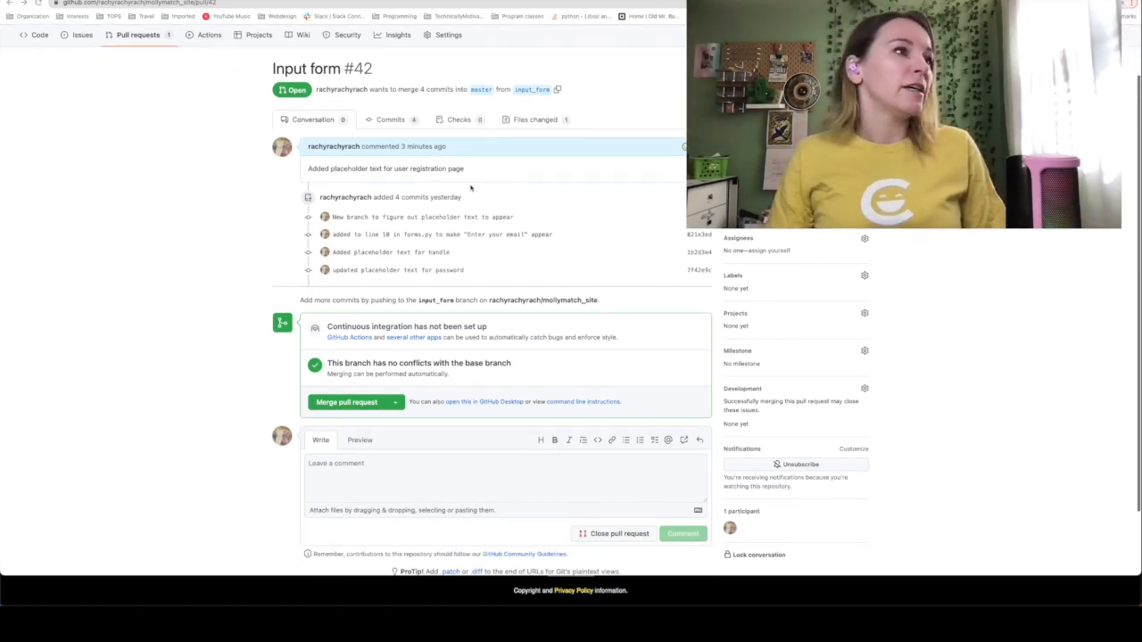
scroll("down", 3)
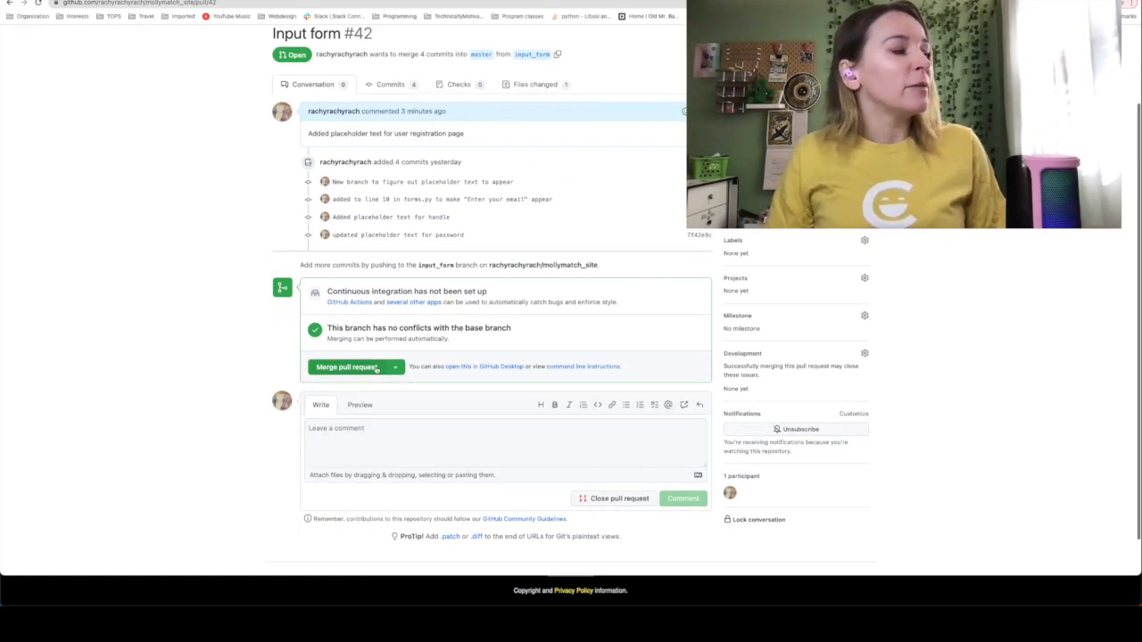
mouse_move(624, 136)
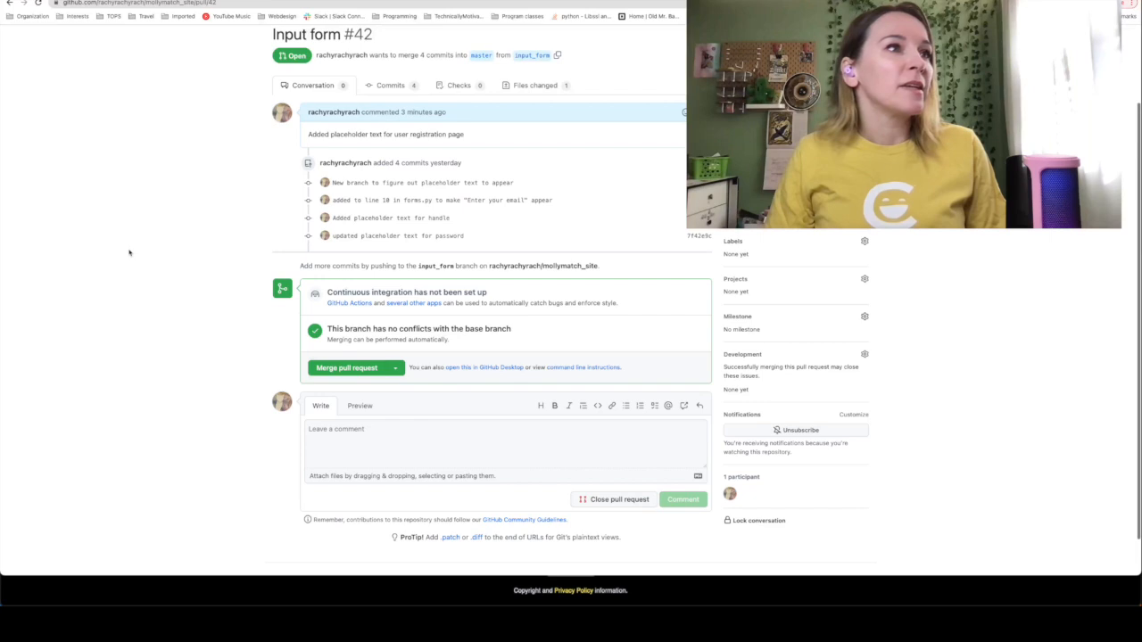
scroll("down", 3)
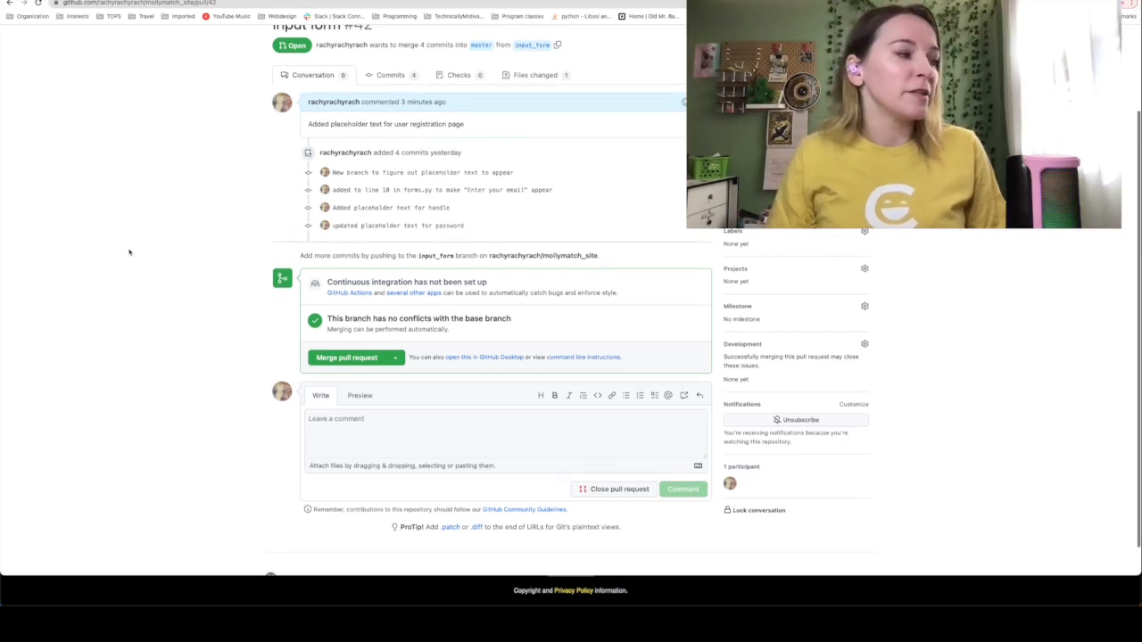
scroll("down", 3)
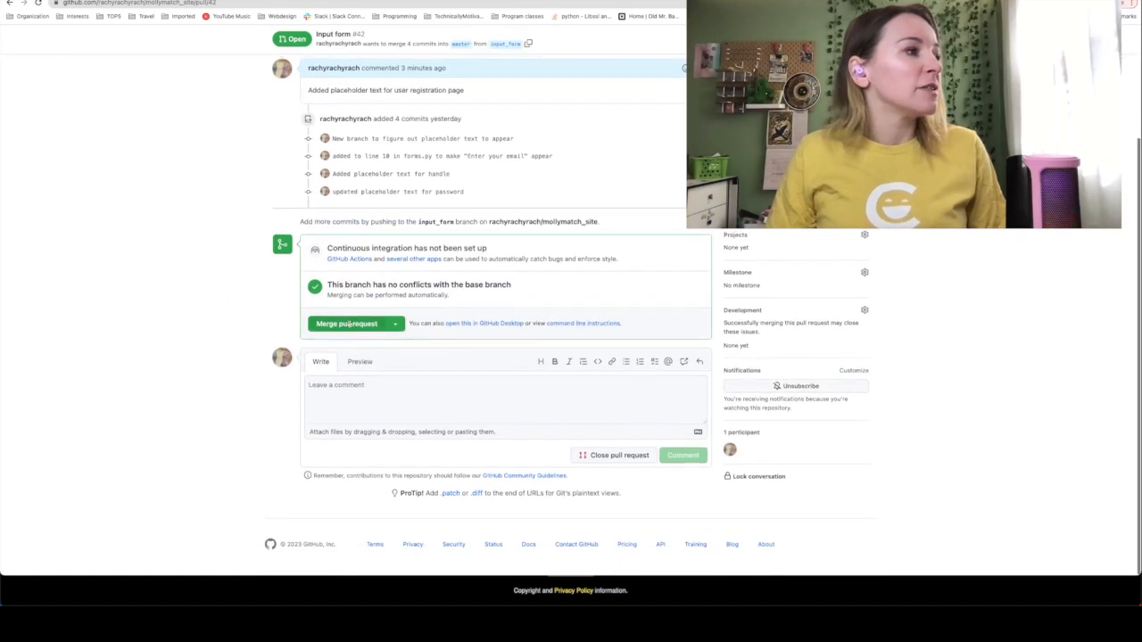
left_click(349, 324)
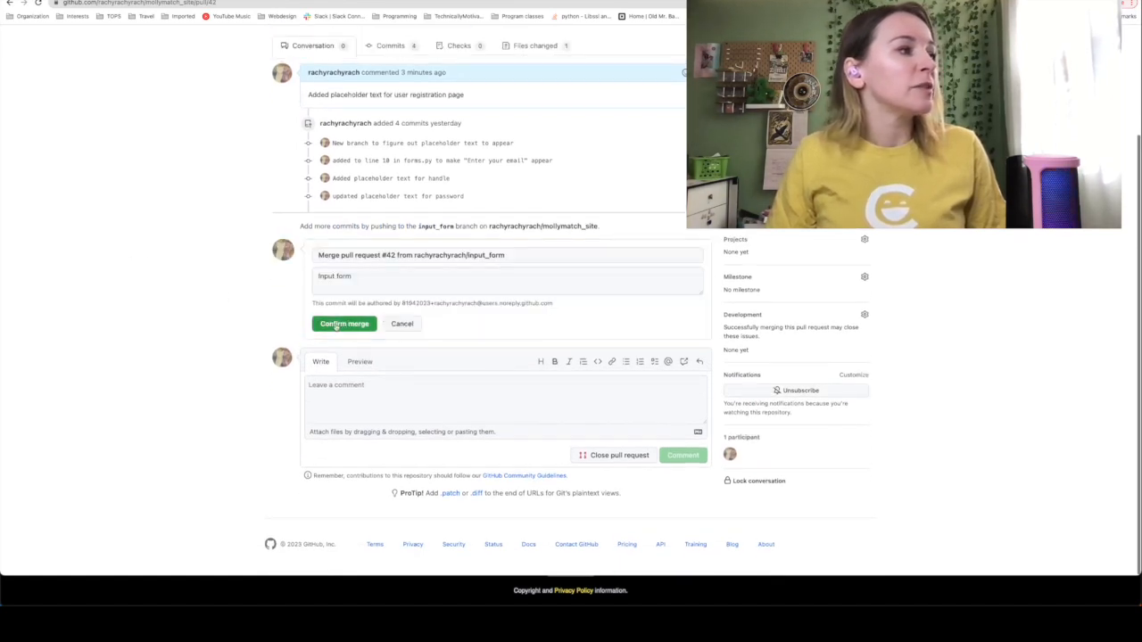
left_click(344, 323)
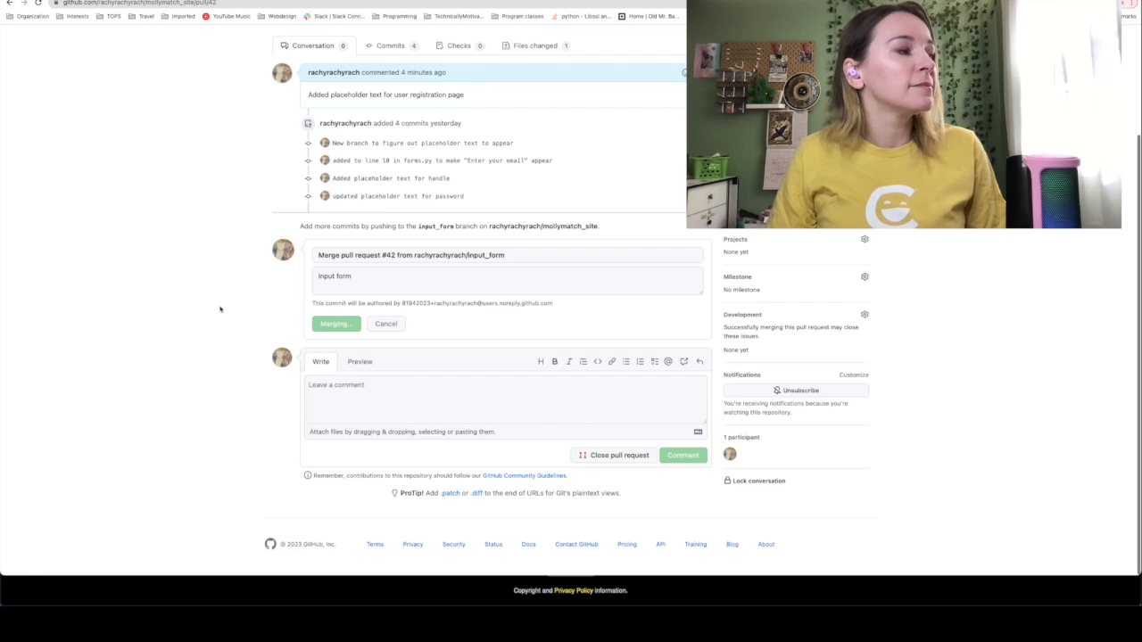
left_click(336, 324)
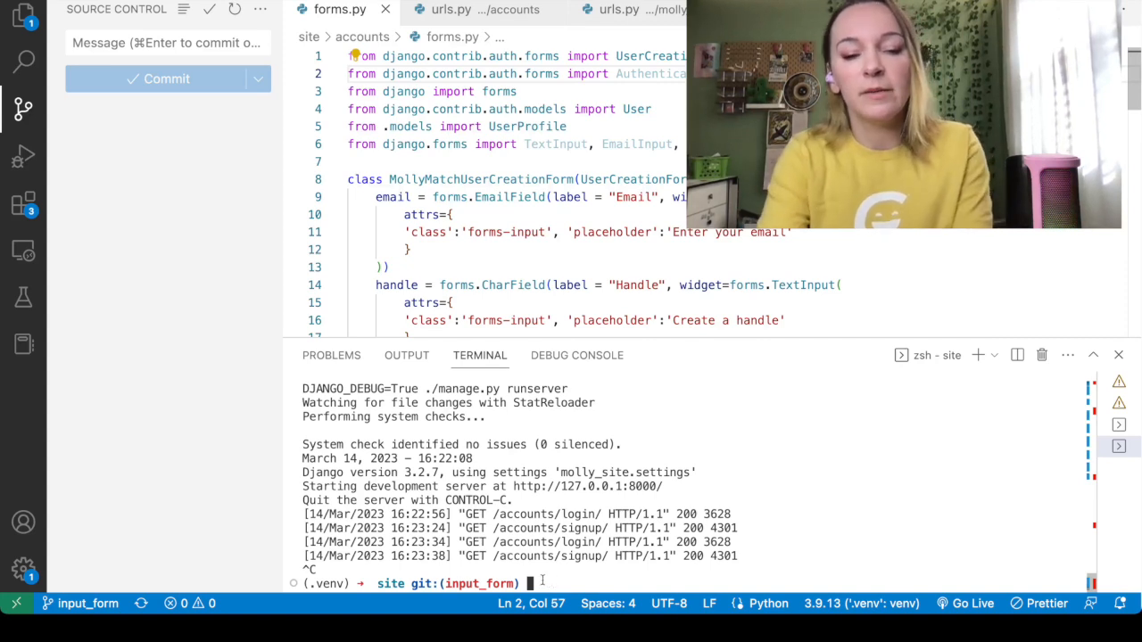
Check out master after a failed 'git checkout origin master', then begin a git fetch.
type("git checkout origin master")
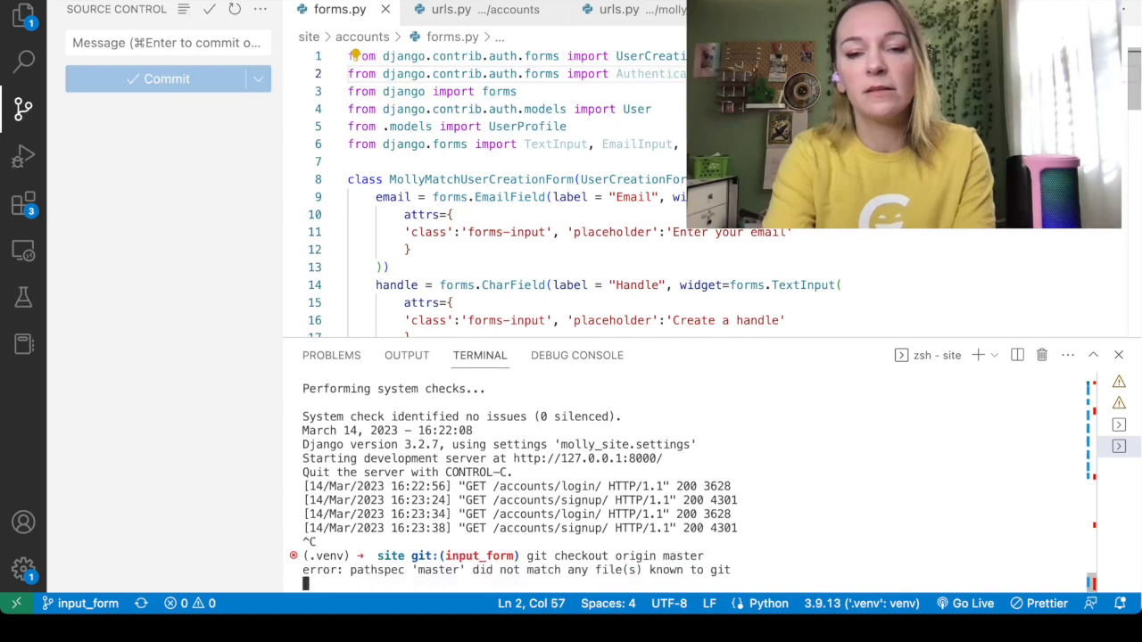
key("Enter")
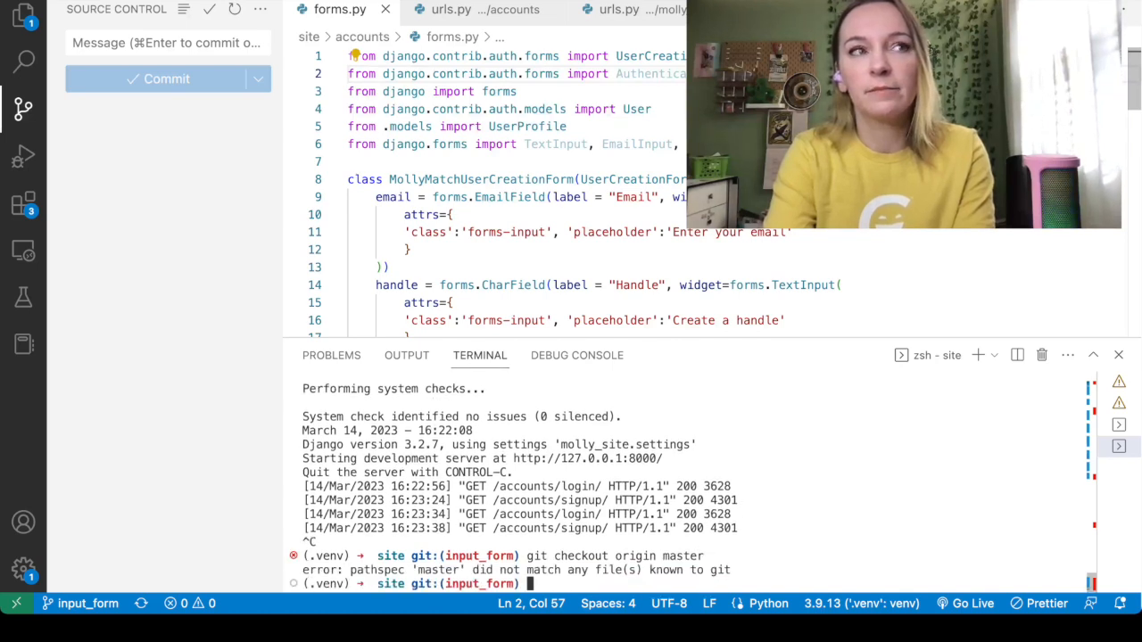
type("git checkout ma")
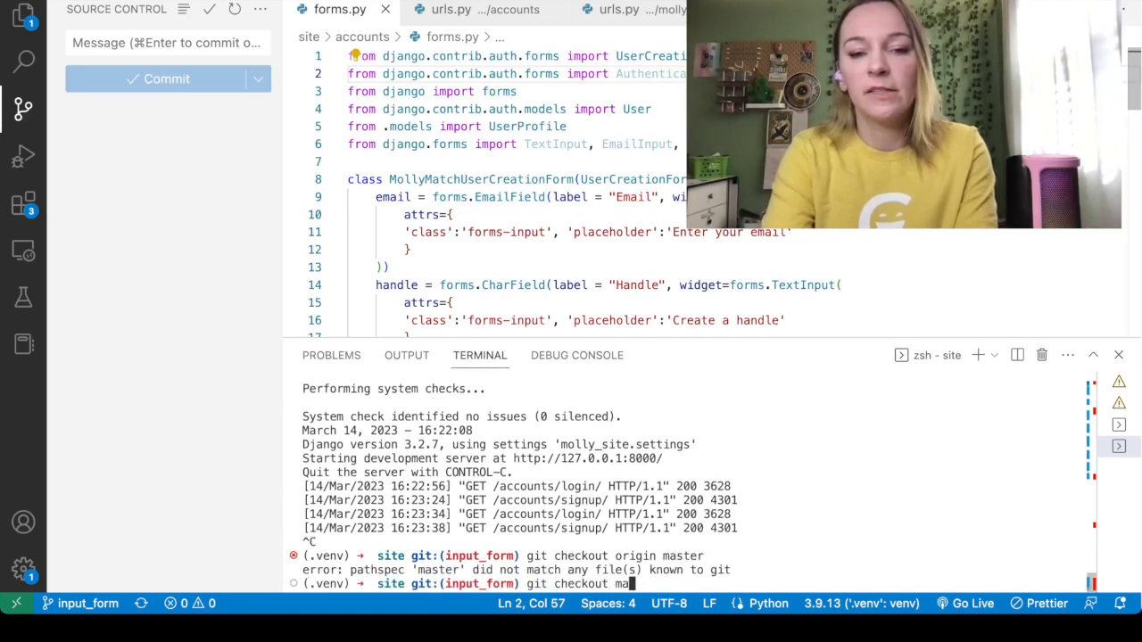
key("Enter")
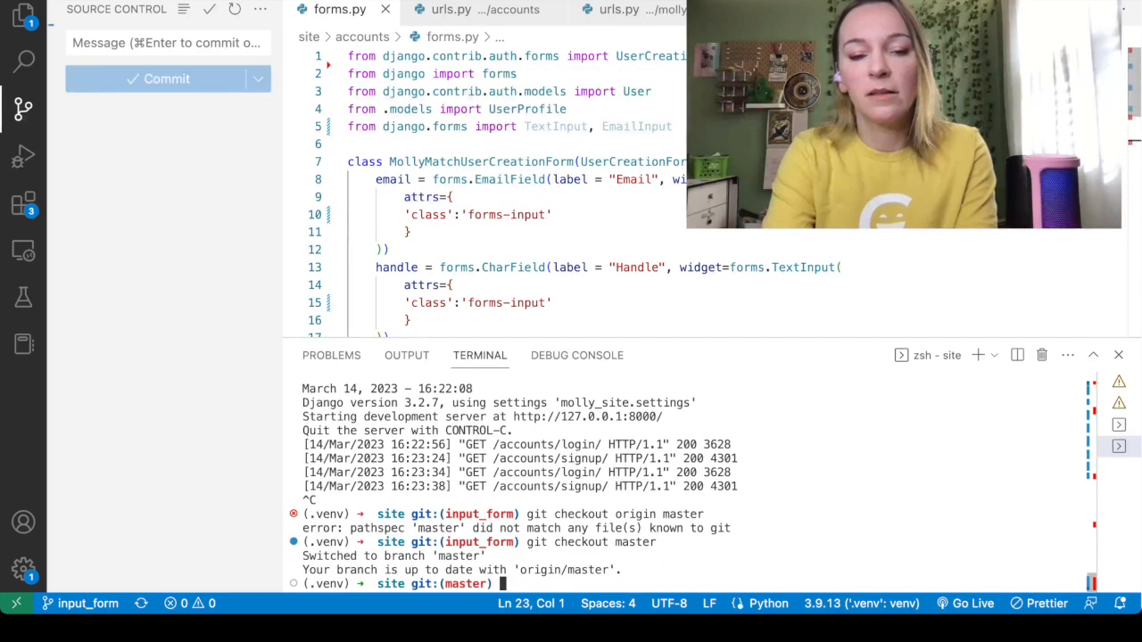
type("git fetch")
type("git pull")
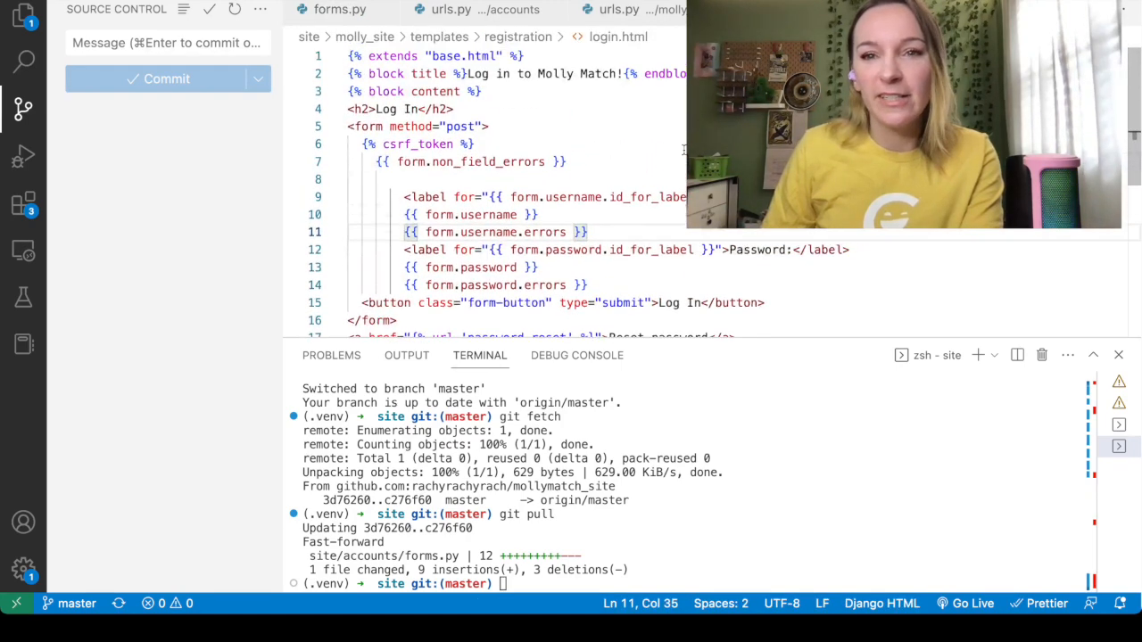
scroll("down", 3)
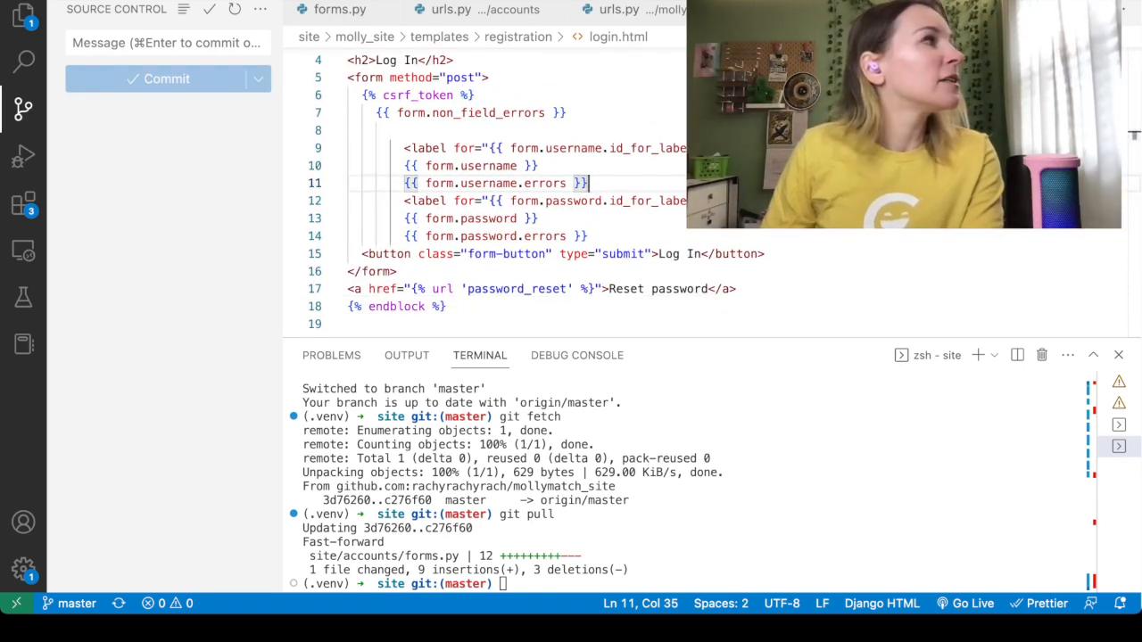
mouse_move(234, 583)
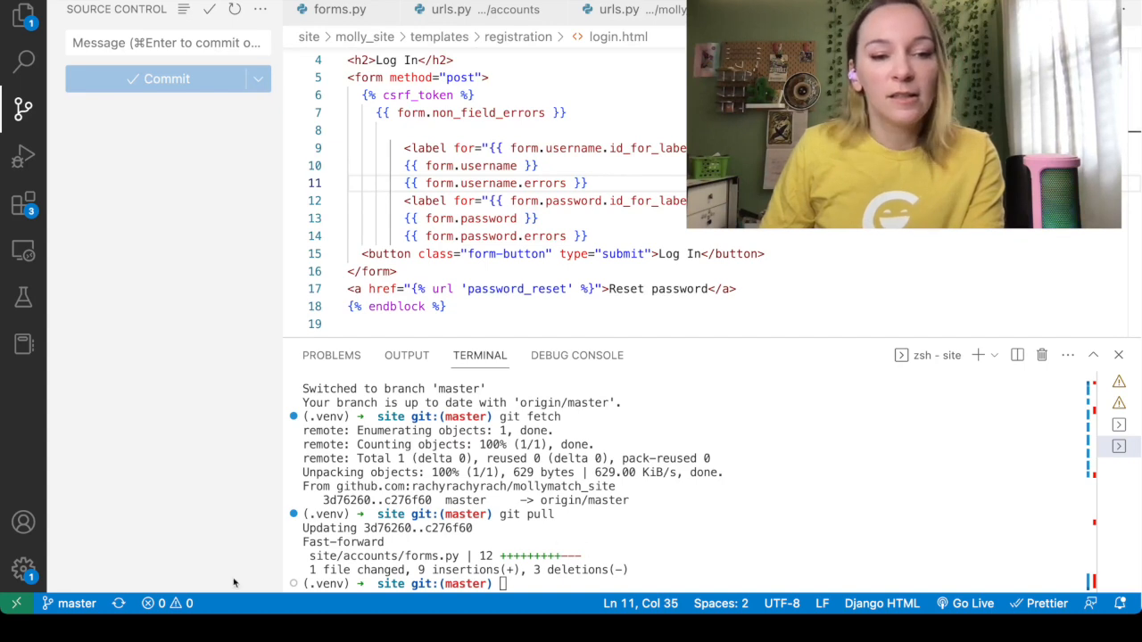
mouse_move(434, 476)
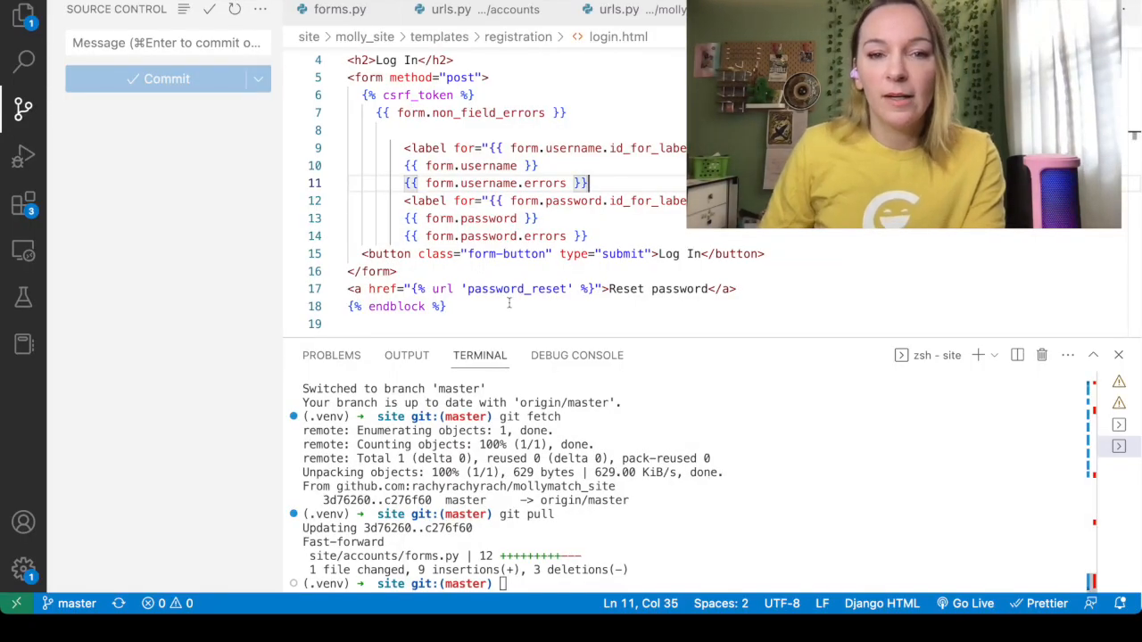
left_click(426, 183)
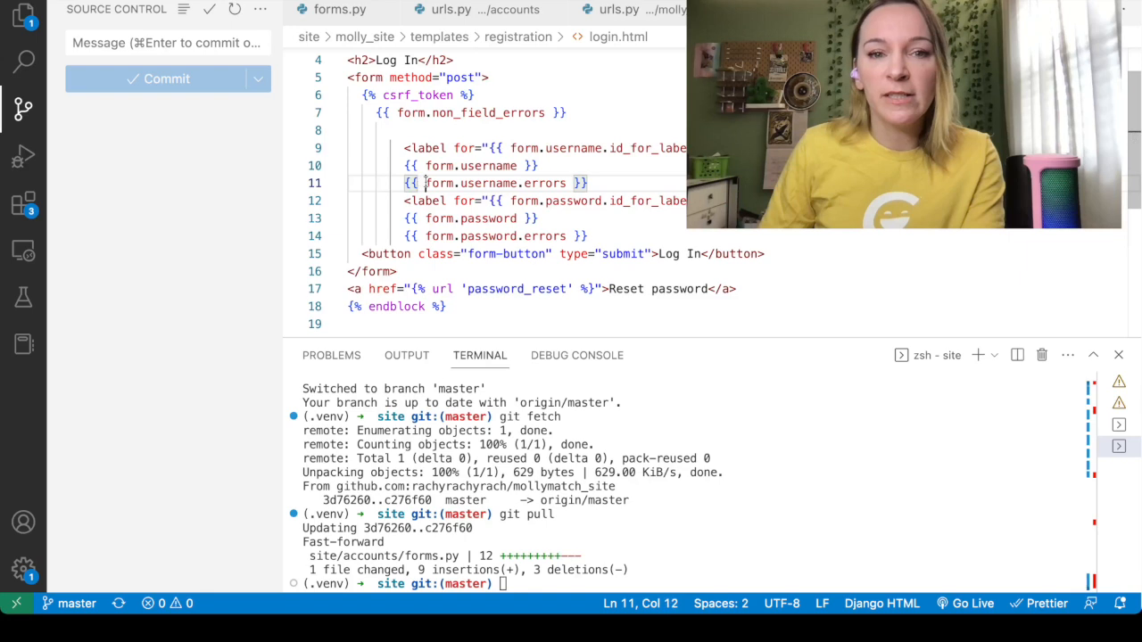
left_click(590, 183)
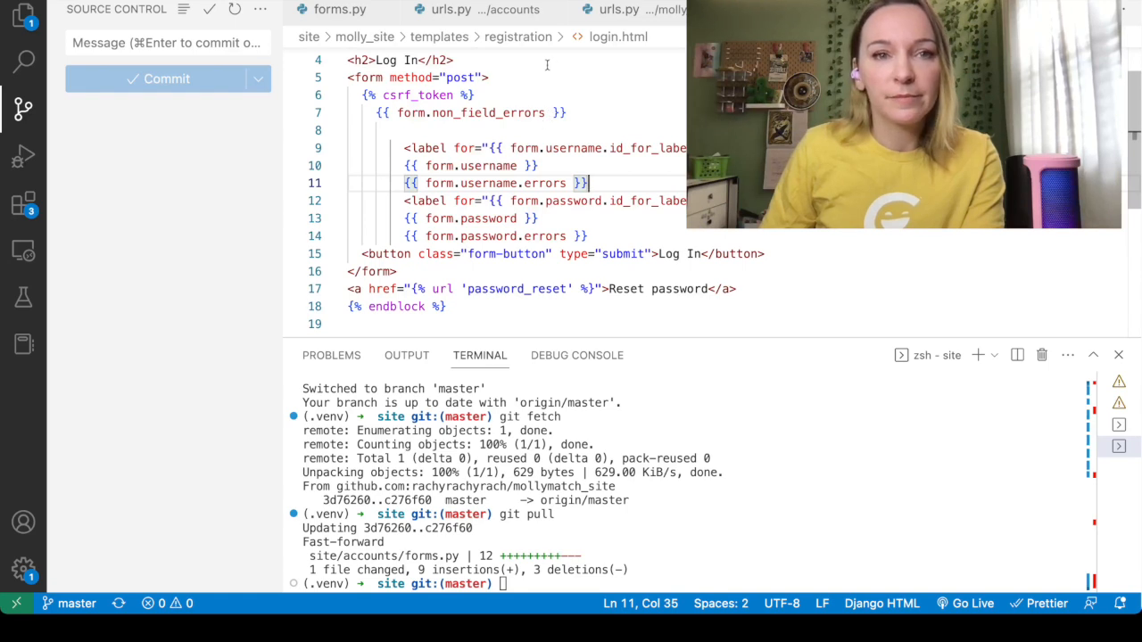
Show forms.py and highlight the email field's placeholder attribute.
left_click(341, 10)
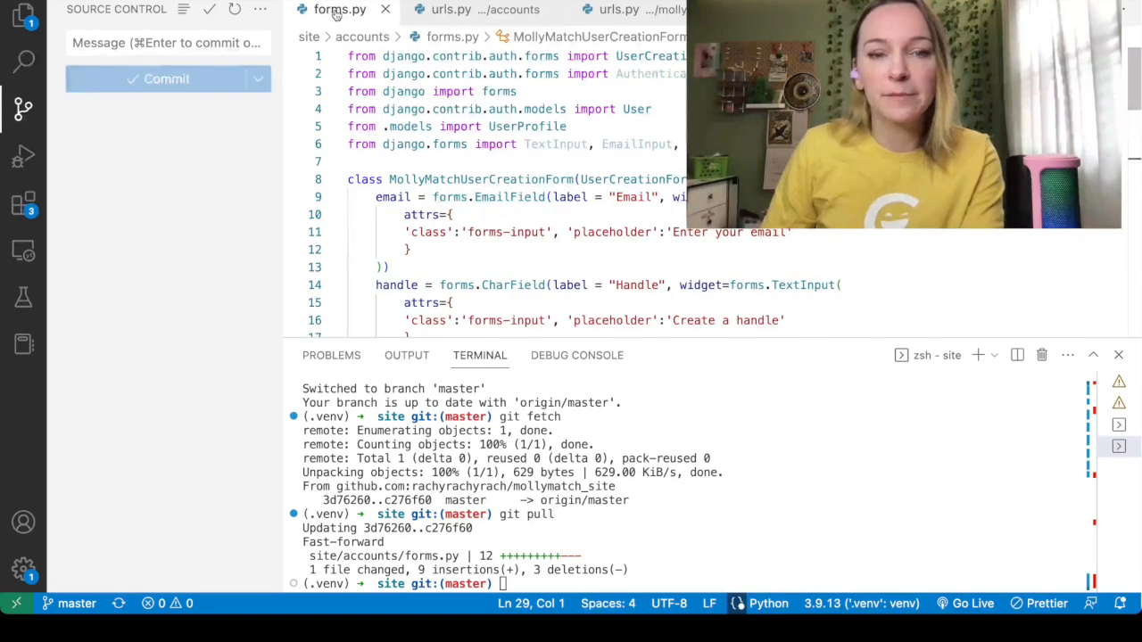
scroll("down", 3)
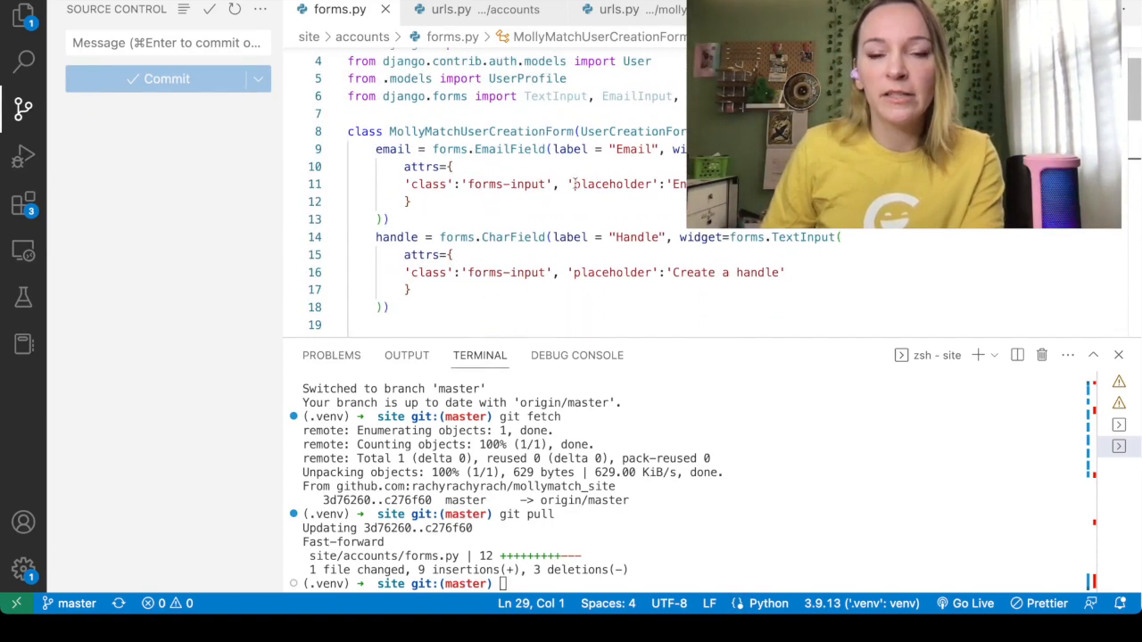
left_click_drag(573, 184, 685, 184)
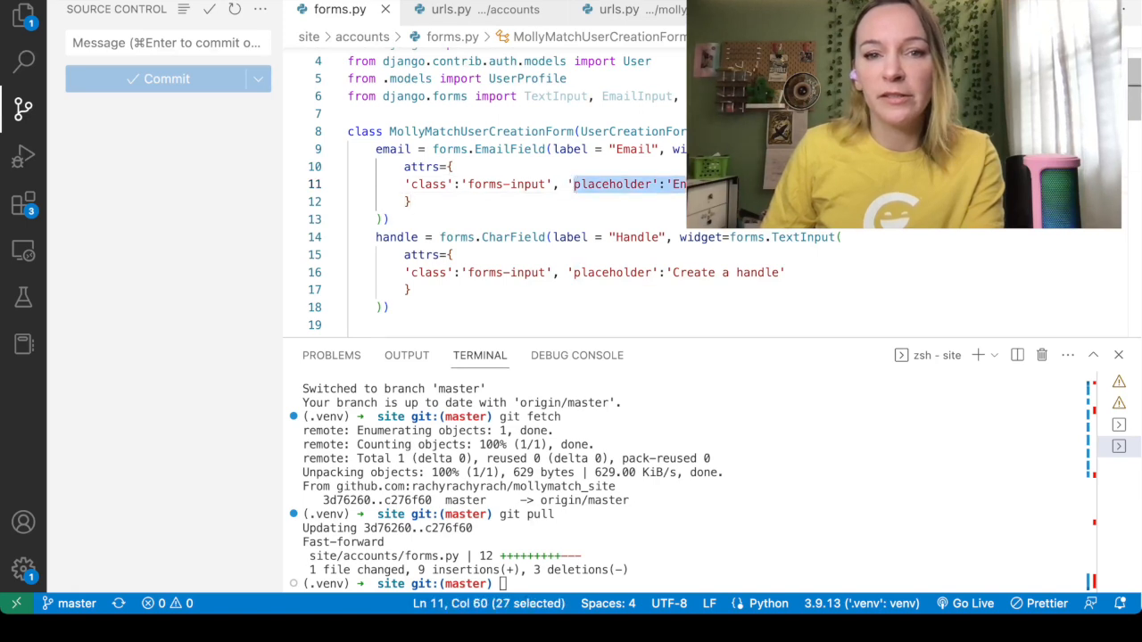
left_click(527, 184)
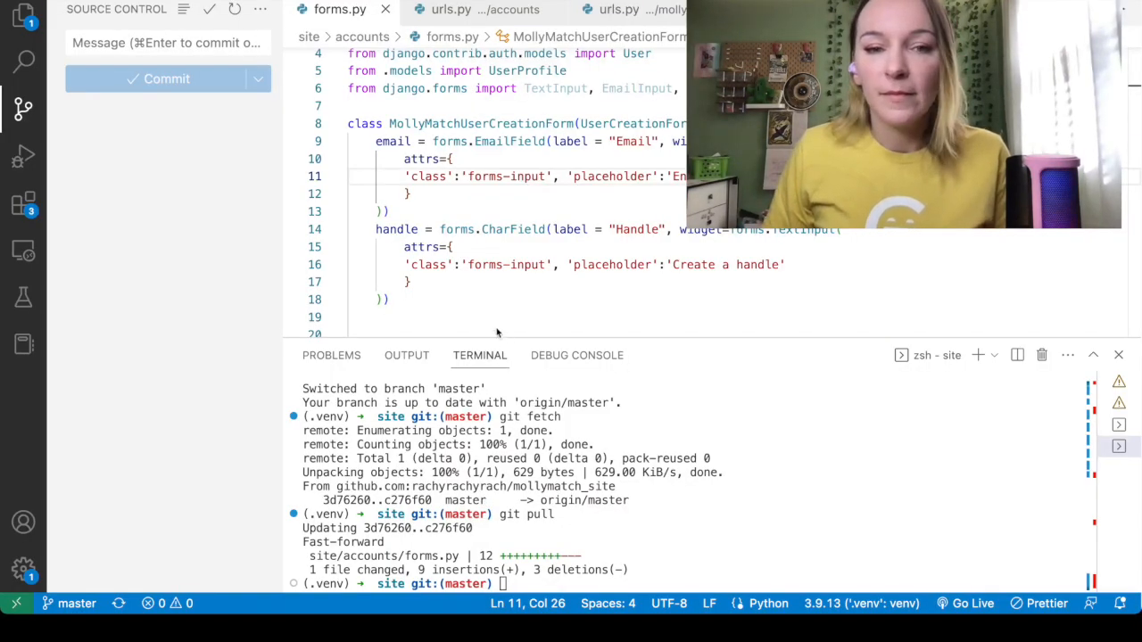
mouse_move(585, 342)
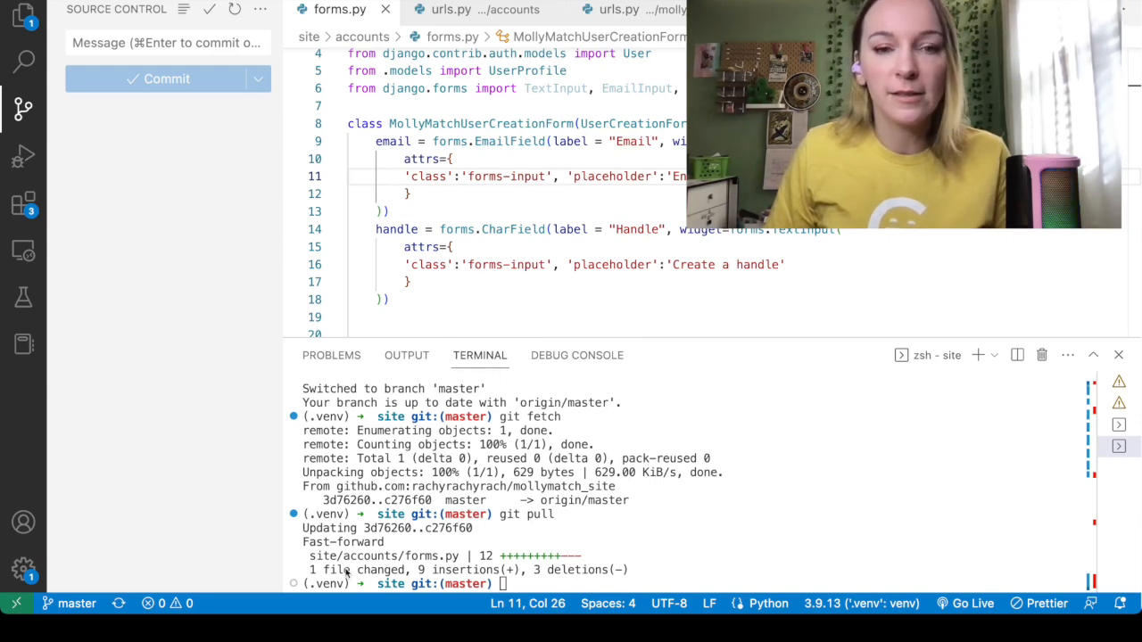
mouse_move(230, 517)
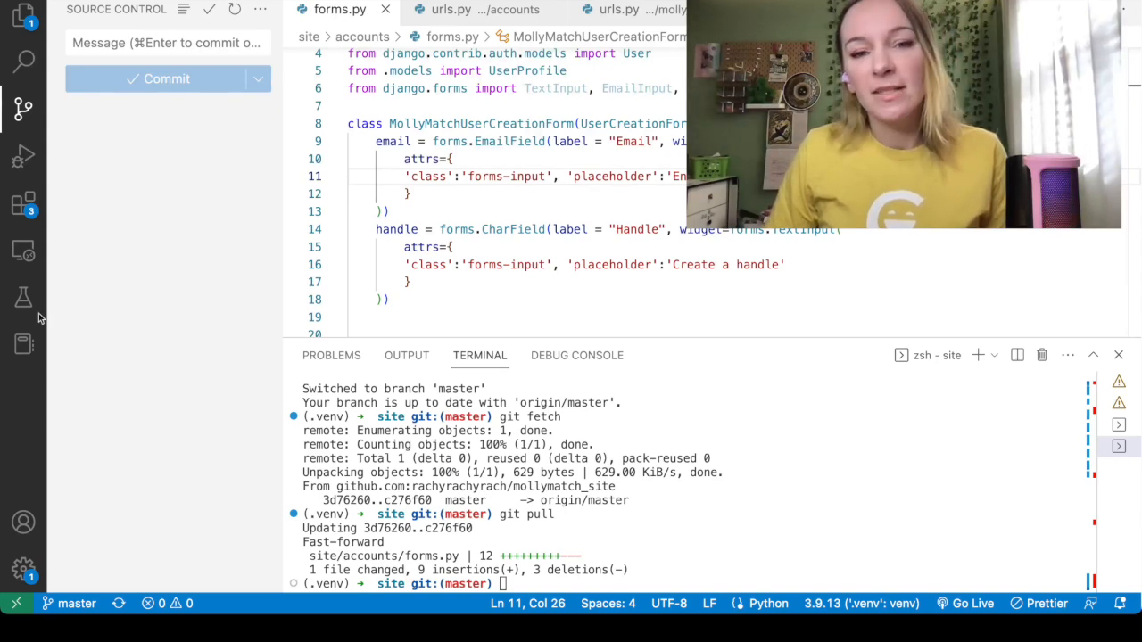
mouse_move(452, 498)
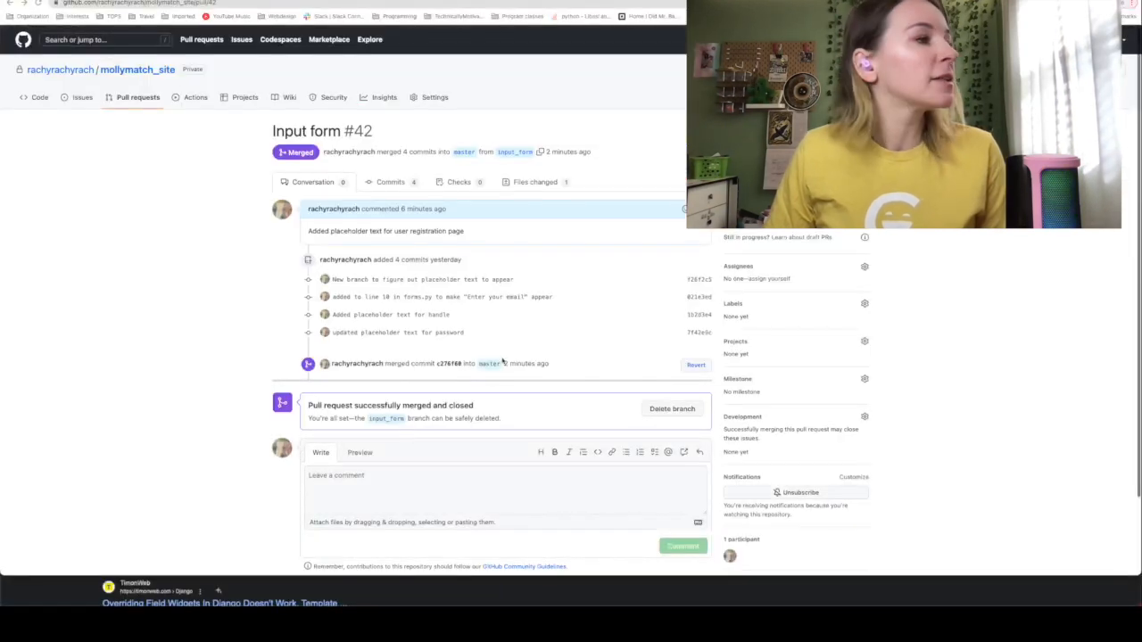
mouse_move(287, 98)
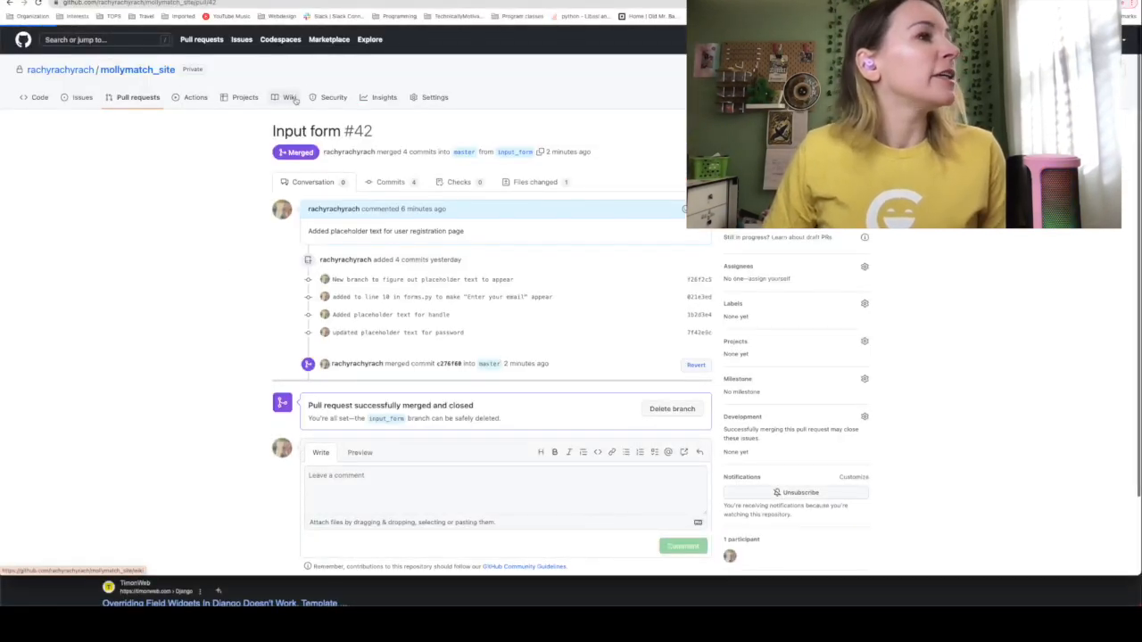
Open the mollymatch_site Wiki tab and scroll through its Home page.
left_click(293, 97)
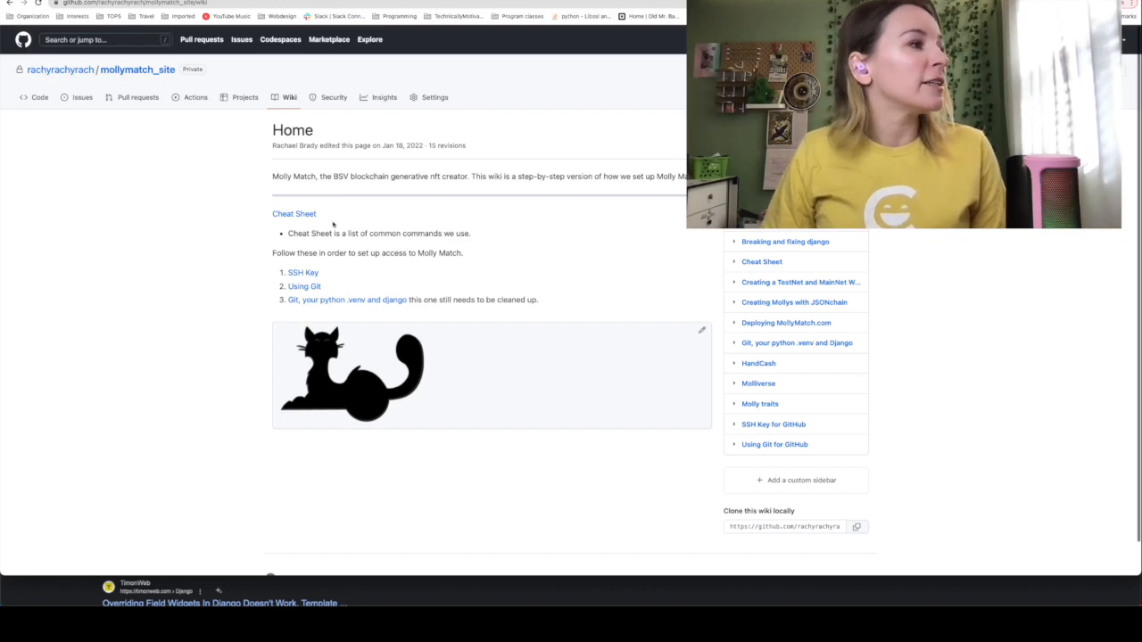
scroll("down", 3)
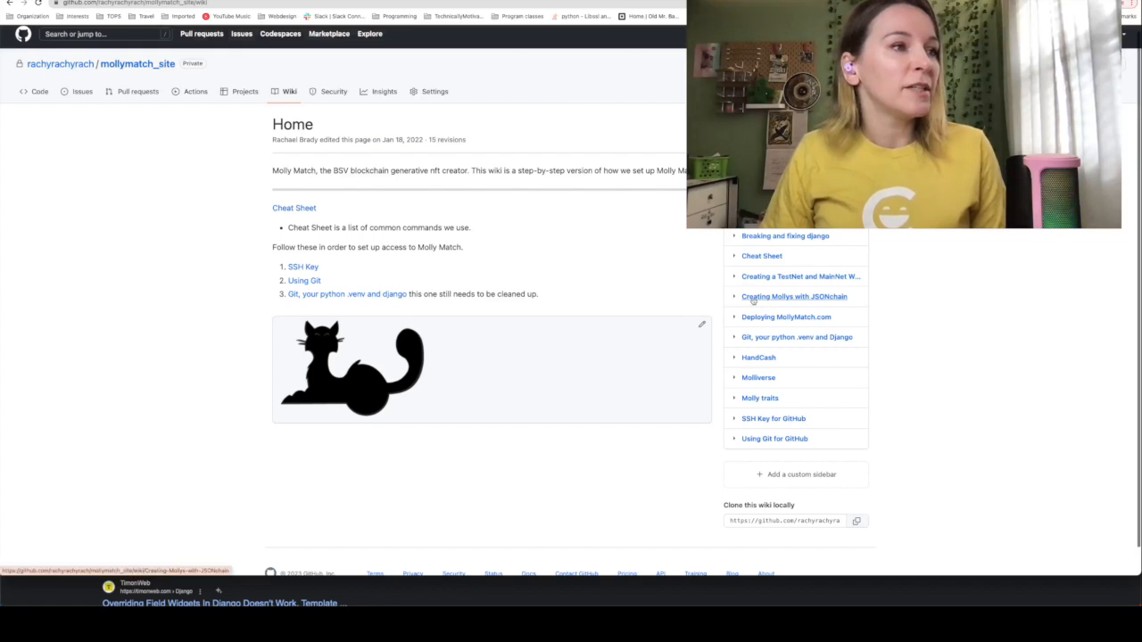
Open Molliverse from the wiki sidebar and scroll through its Molly Lore sections.
left_click(793, 297)
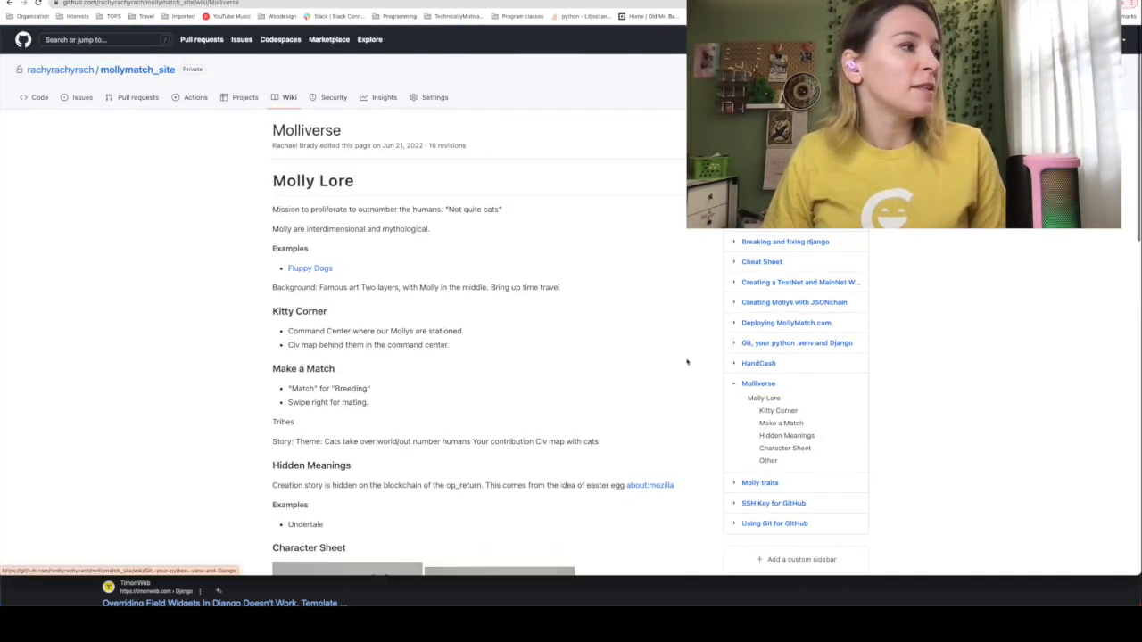
scroll("down", 3)
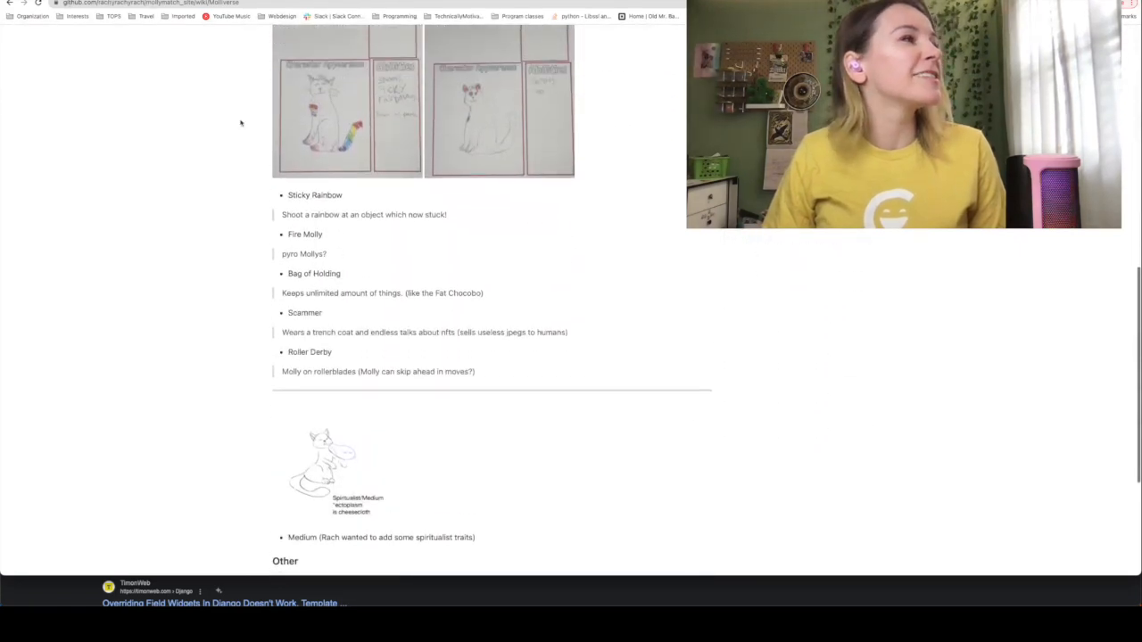
scroll("down", 3)
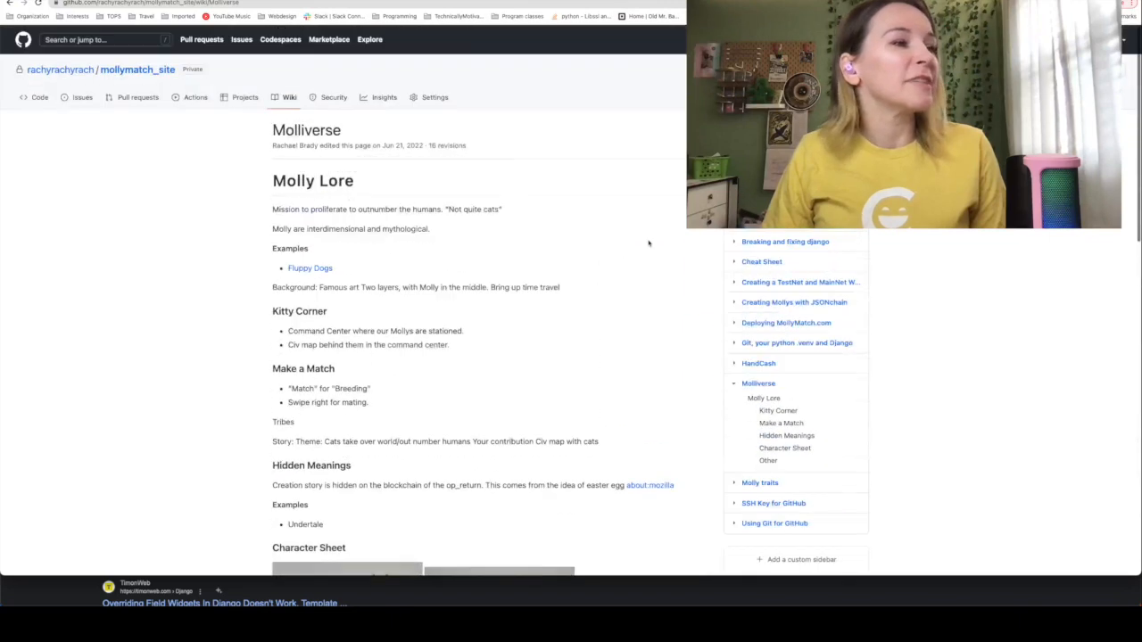
scroll("down", 3)
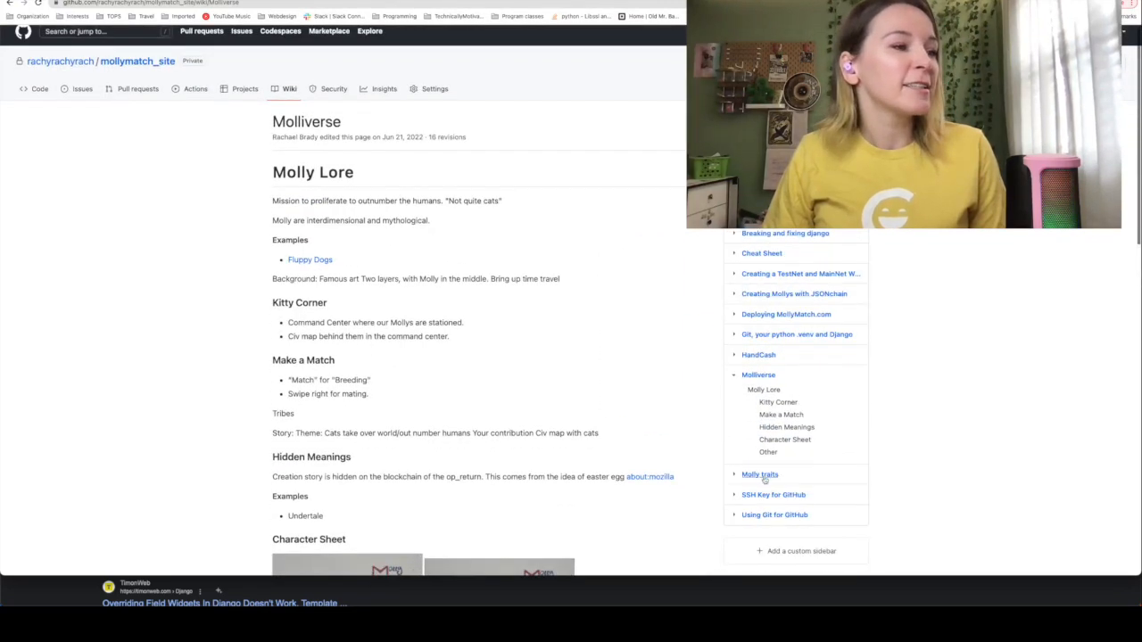
left_click(760, 474)
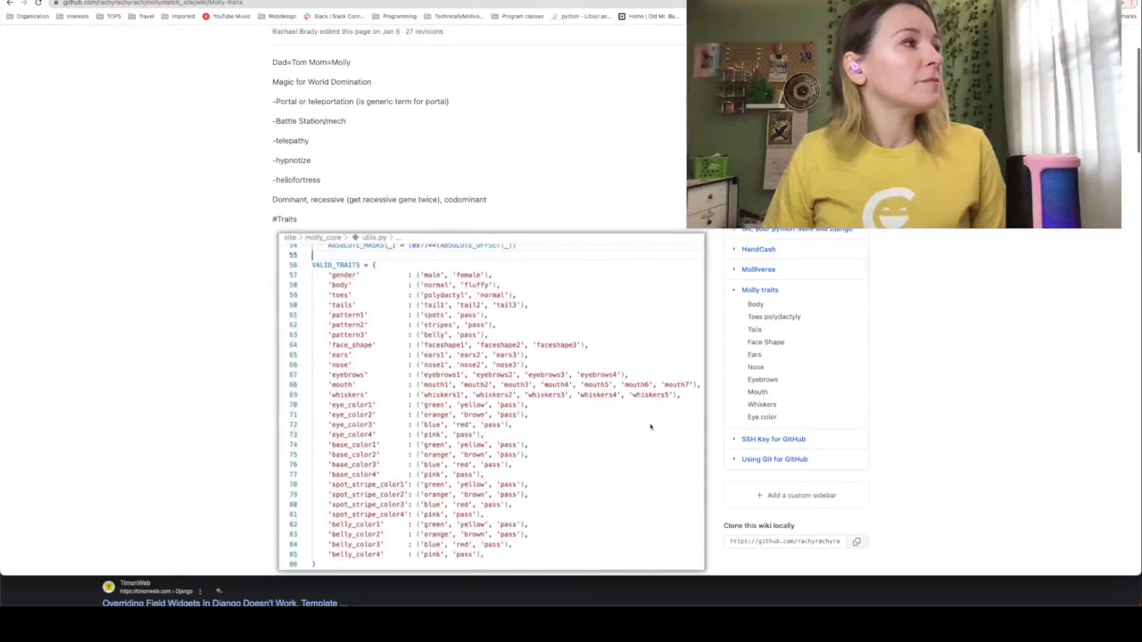
scroll("down", 3)
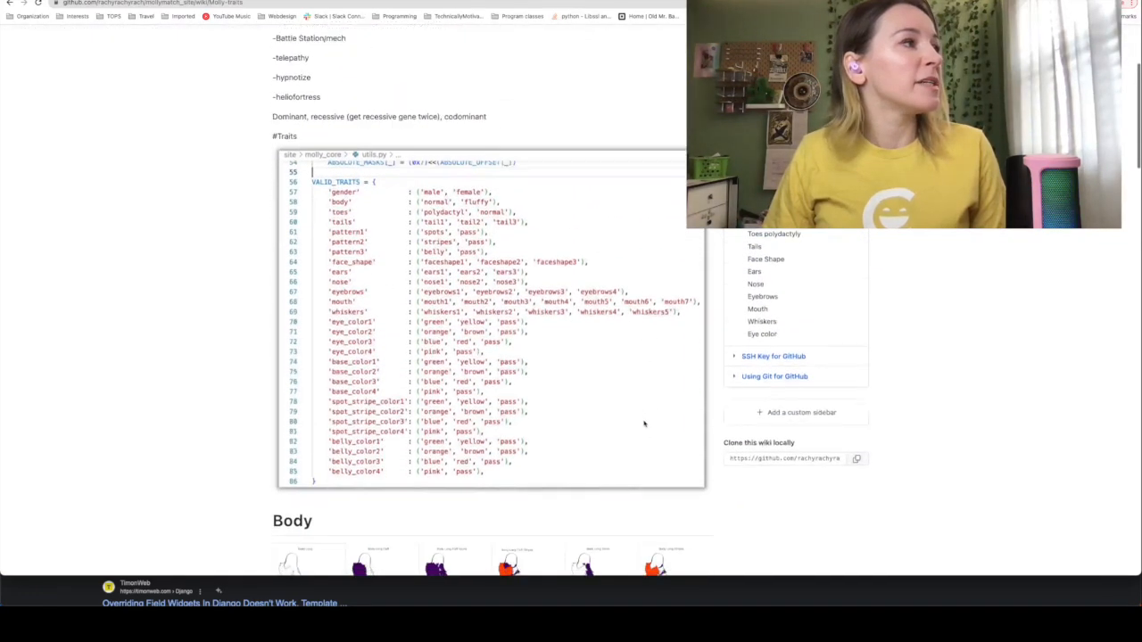
scroll("down", 3)
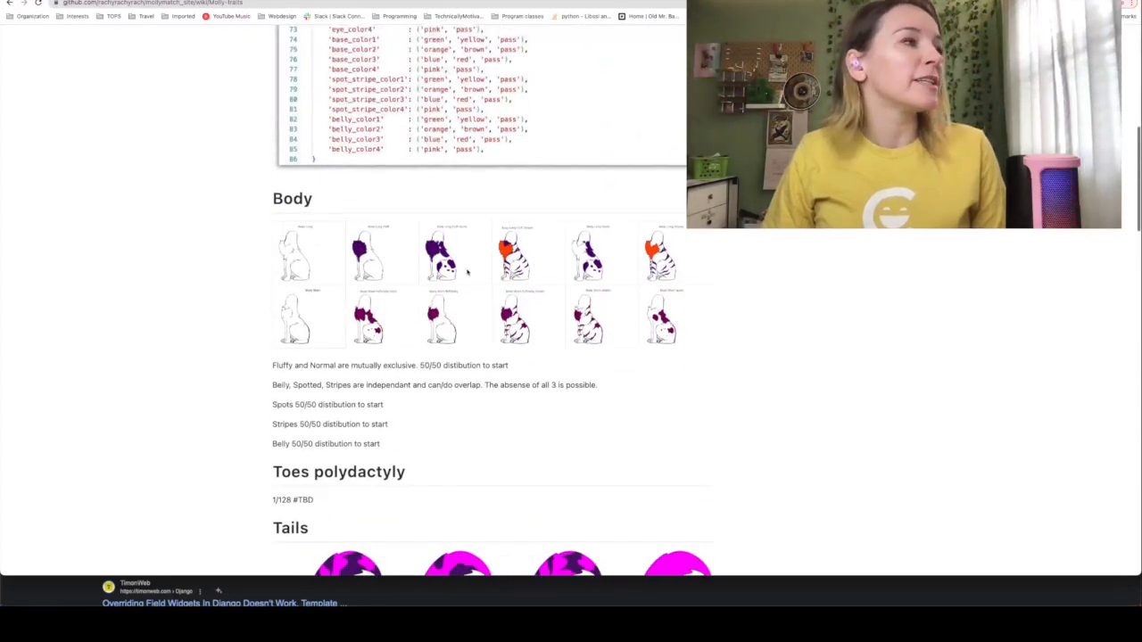
scroll("down", 3)
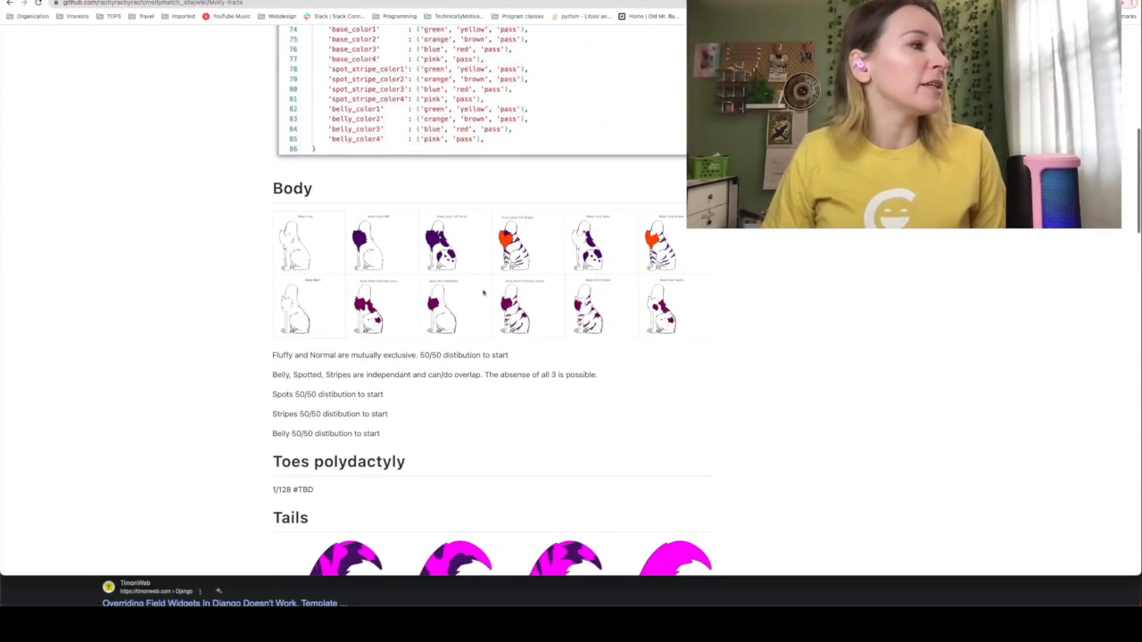
scroll("down", 3)
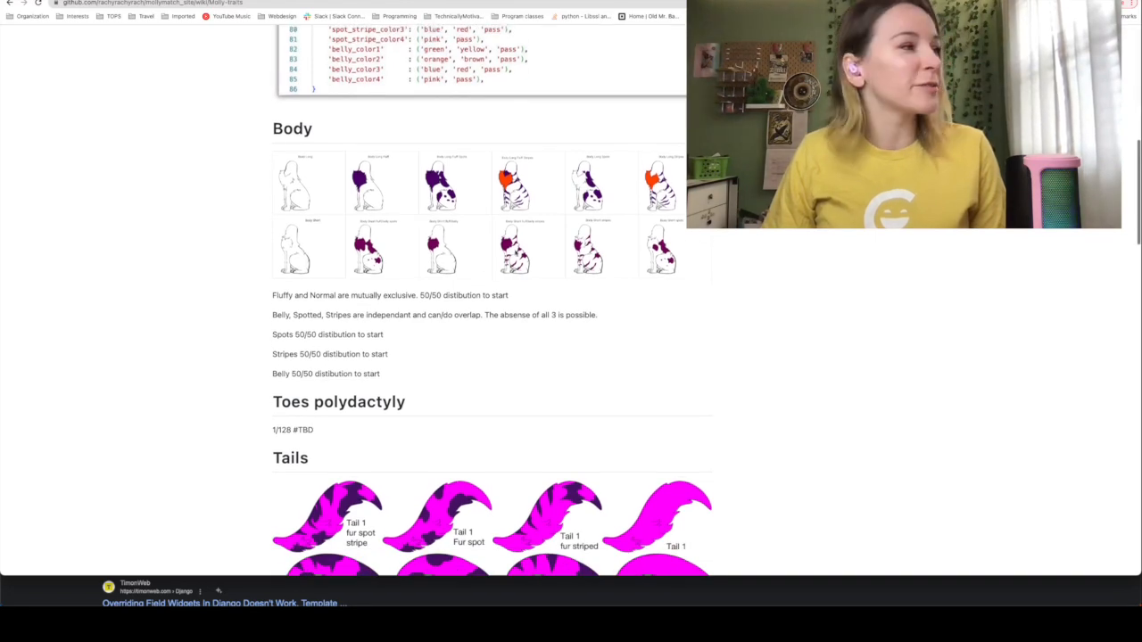
scroll("down", 3)
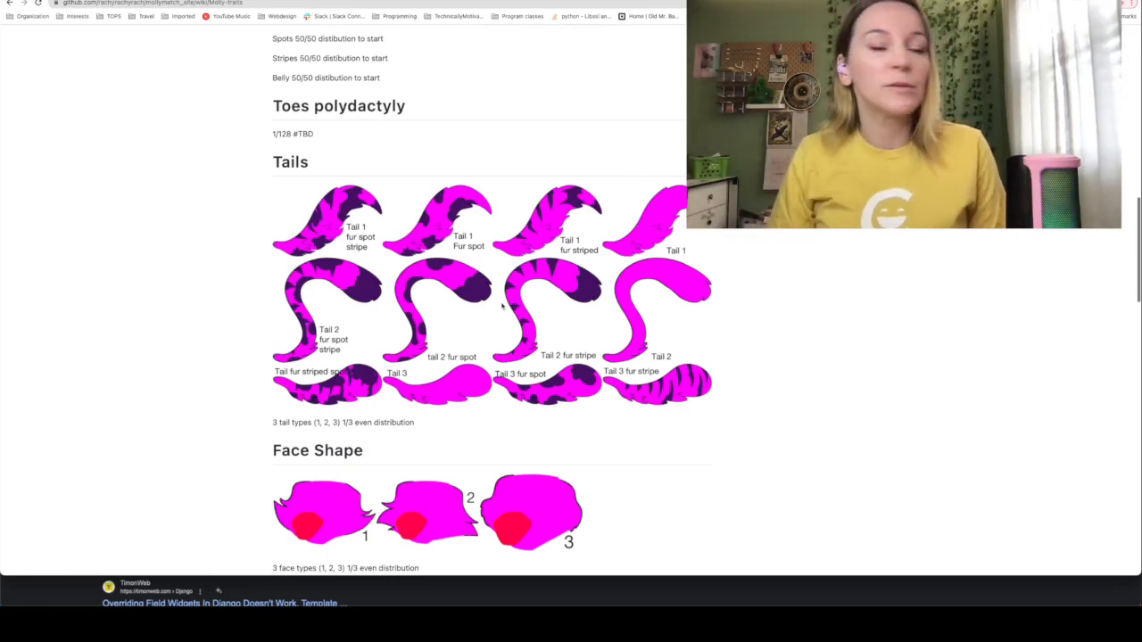
scroll("down", 3)
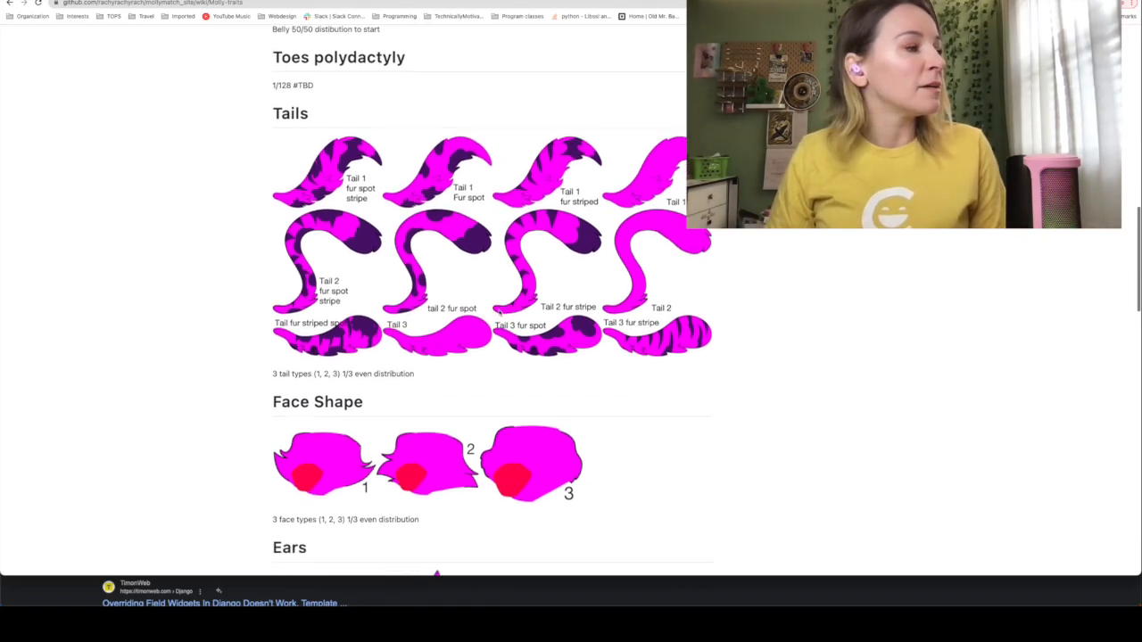
scroll("down", 3)
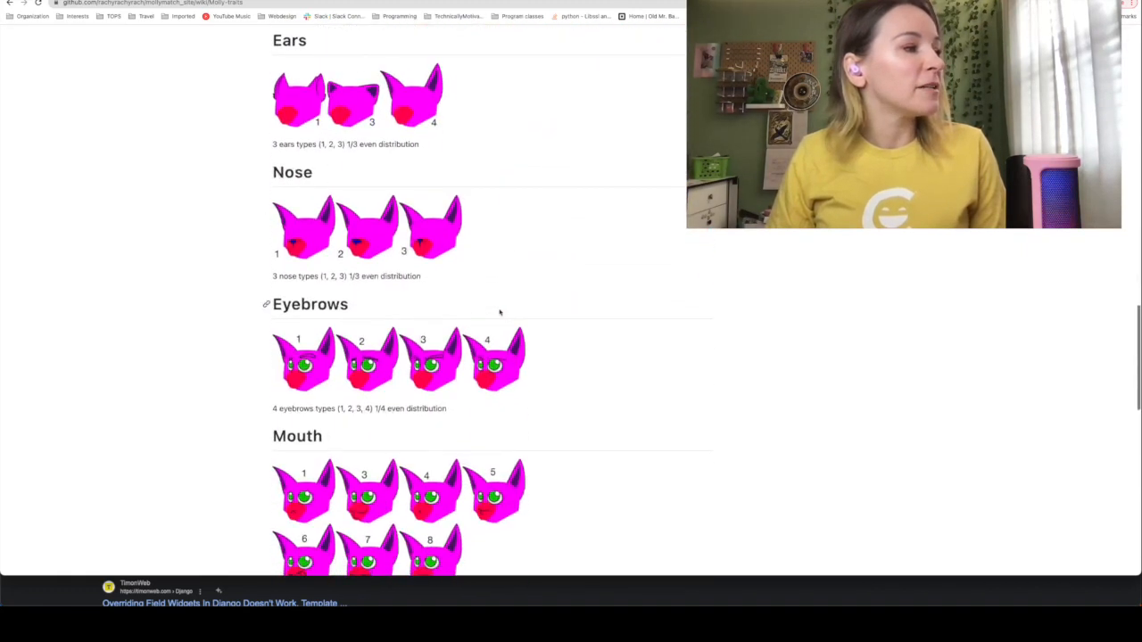
scroll("down", 3)
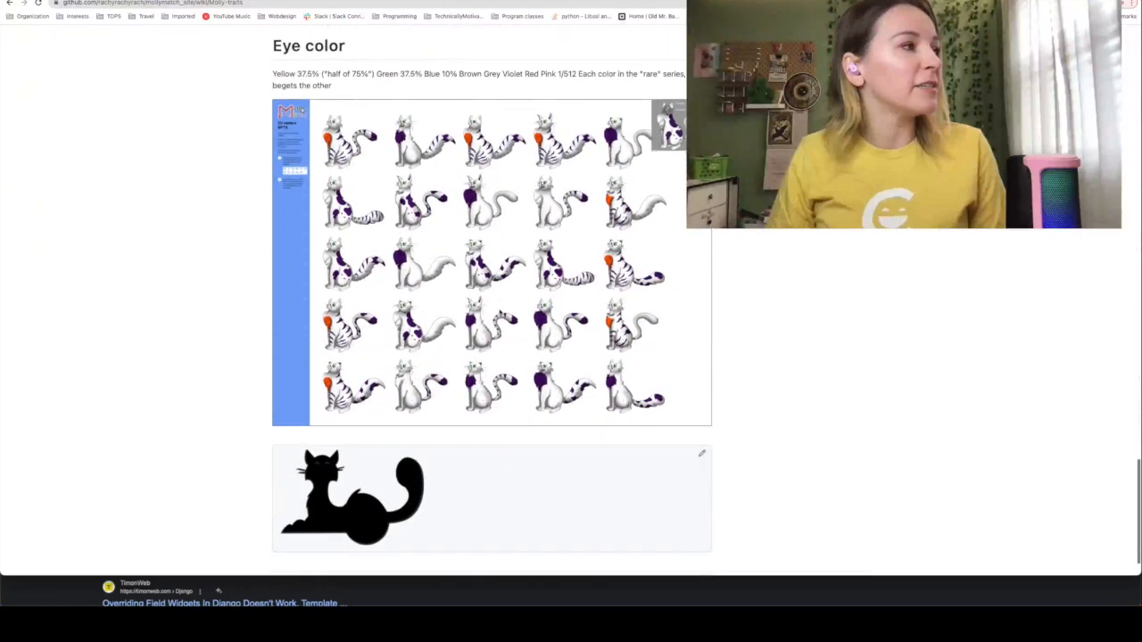
scroll("down", 3)
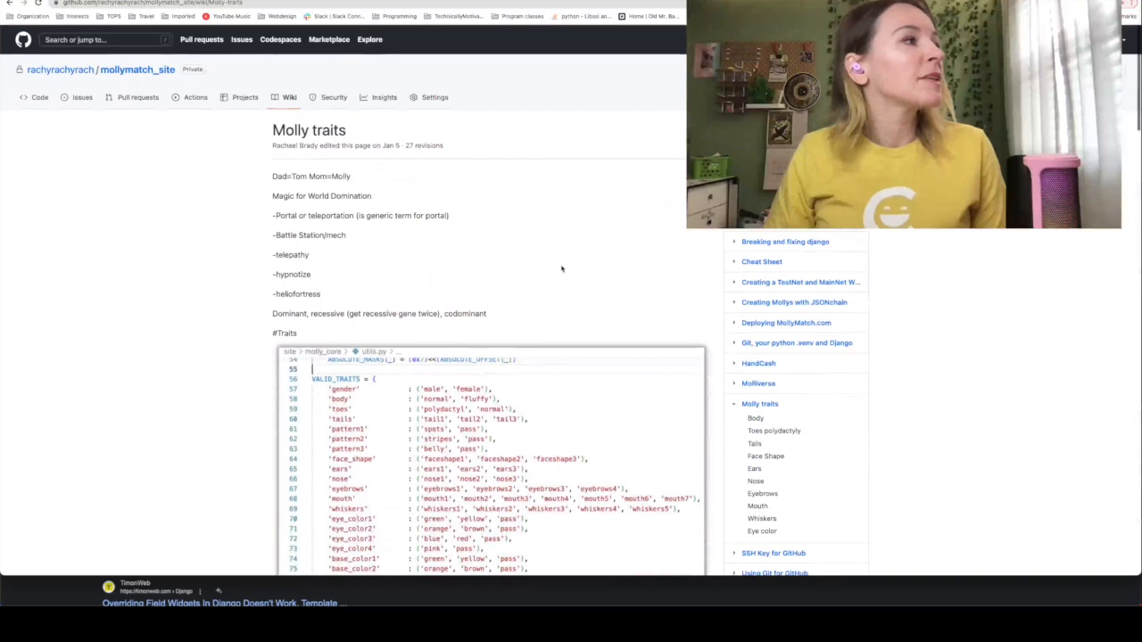
mouse_move(904, 303)
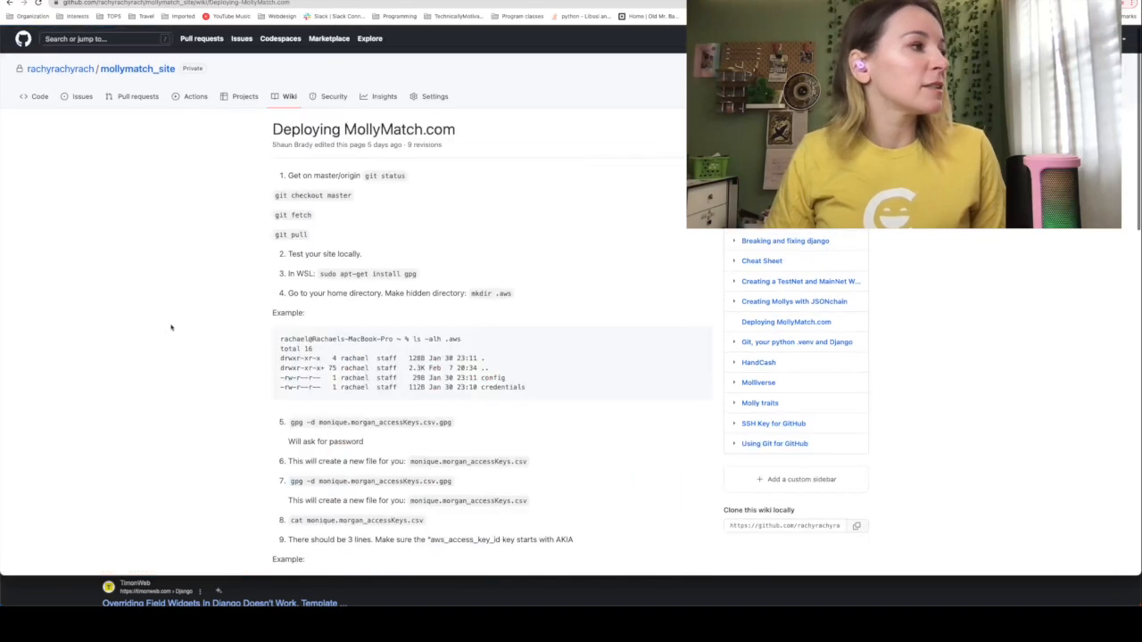
Scroll the Deploying MollyMatch.com page down to step 16 and select part of it.
scroll("down", 3)
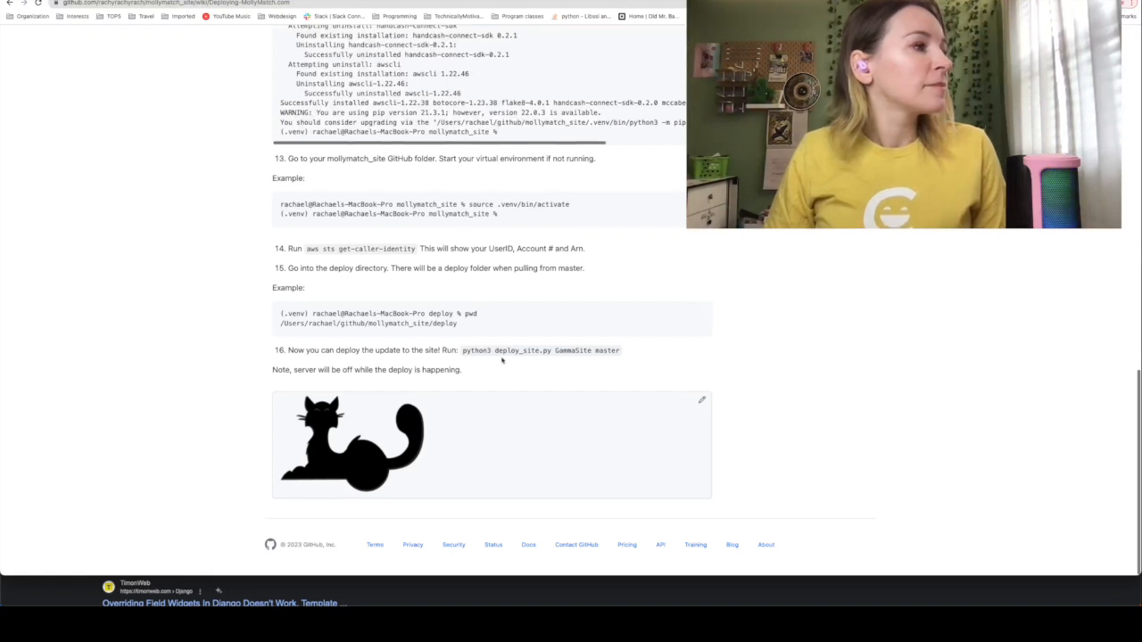
left_click_drag(462, 350, 618, 349)
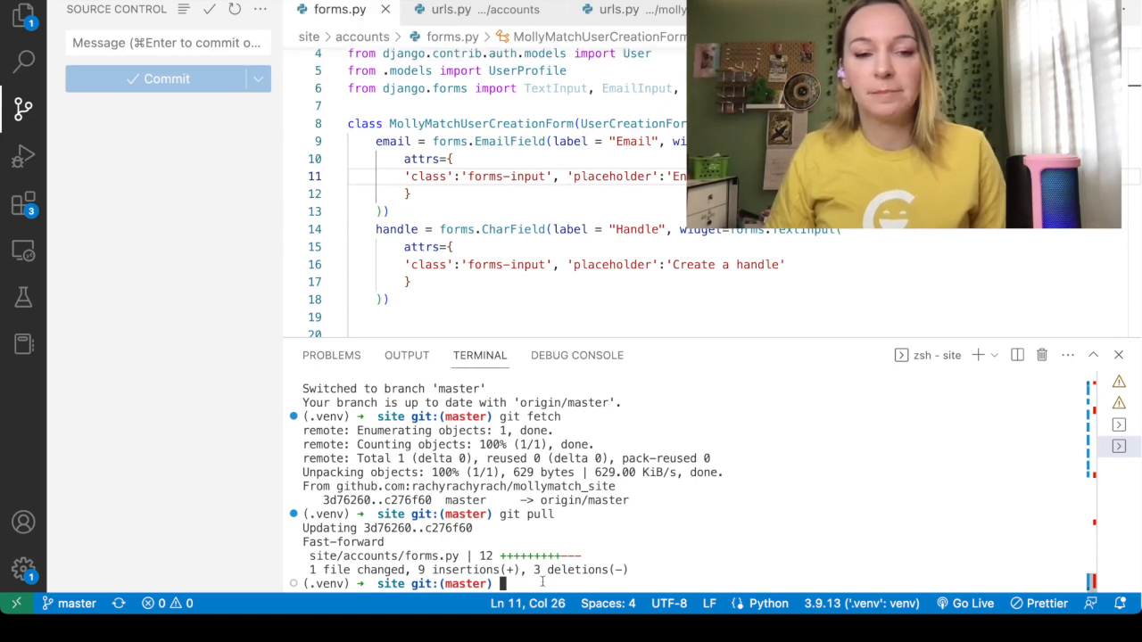
Run ls to list the project files and start a cd into the deploy folder.
type("ls")
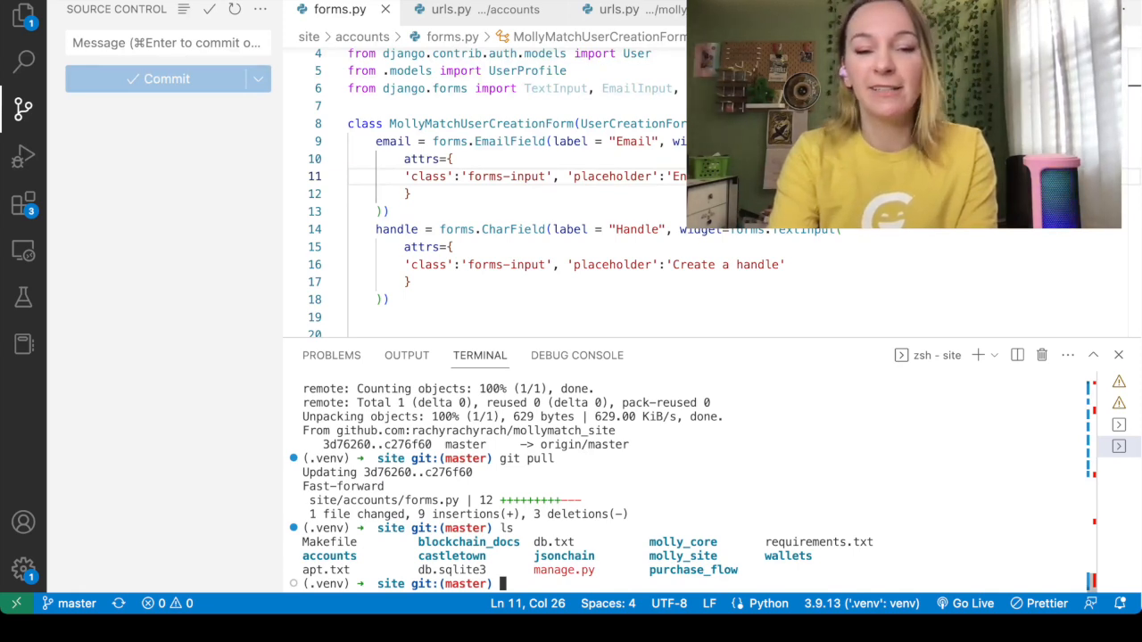
type("cd d")
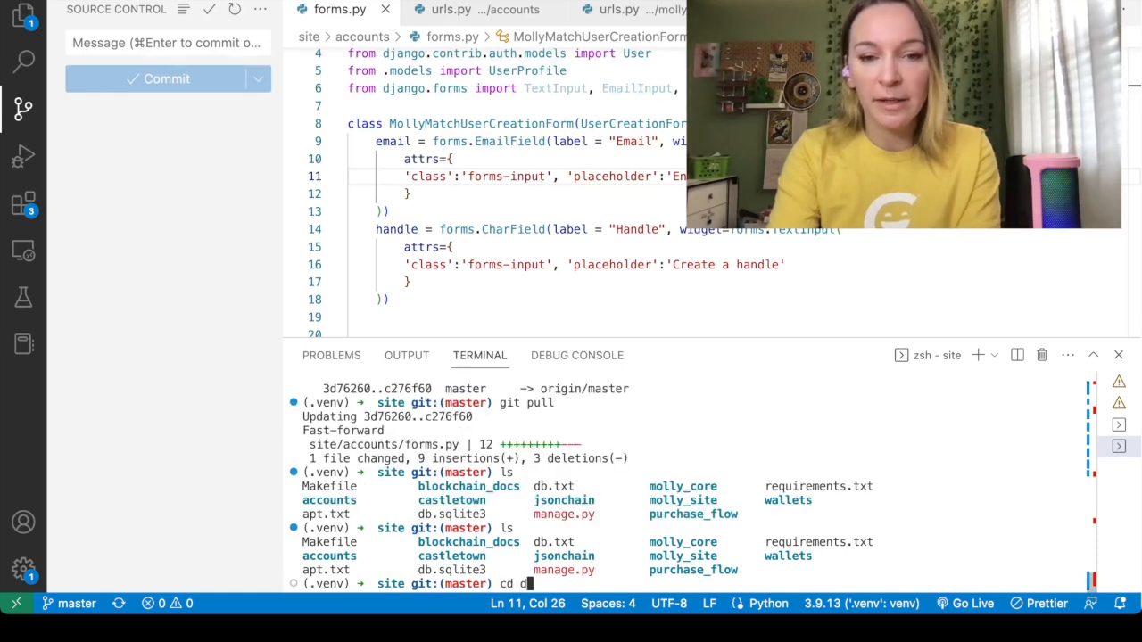
key("Backspace")
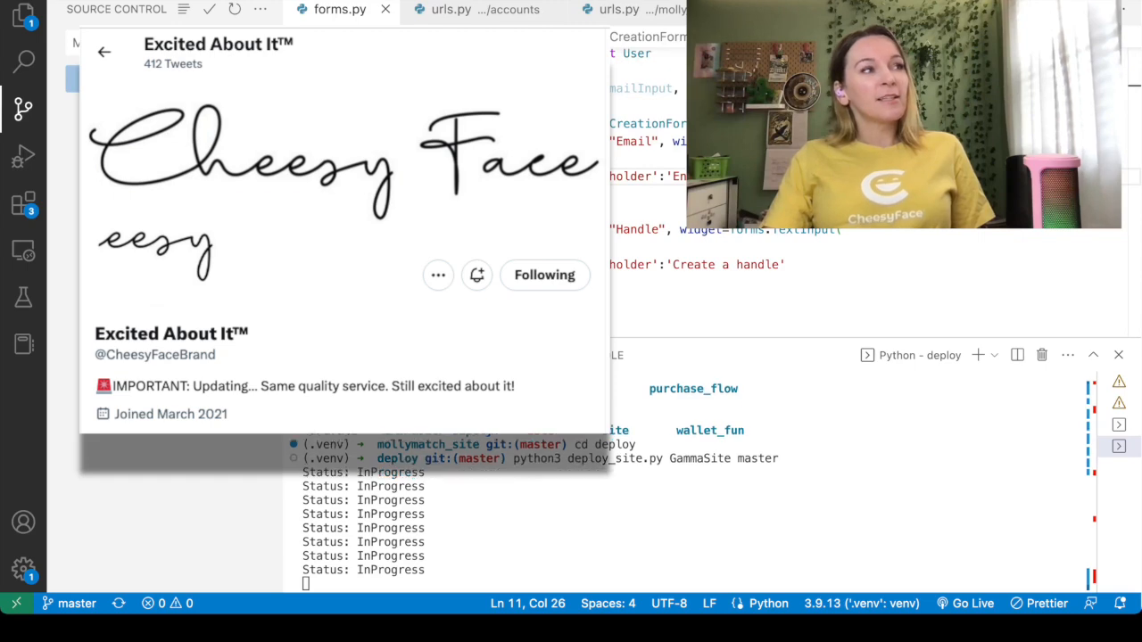
Scroll down to follow the GammaSite master deploy's in-progress output.
scroll("down", 3)
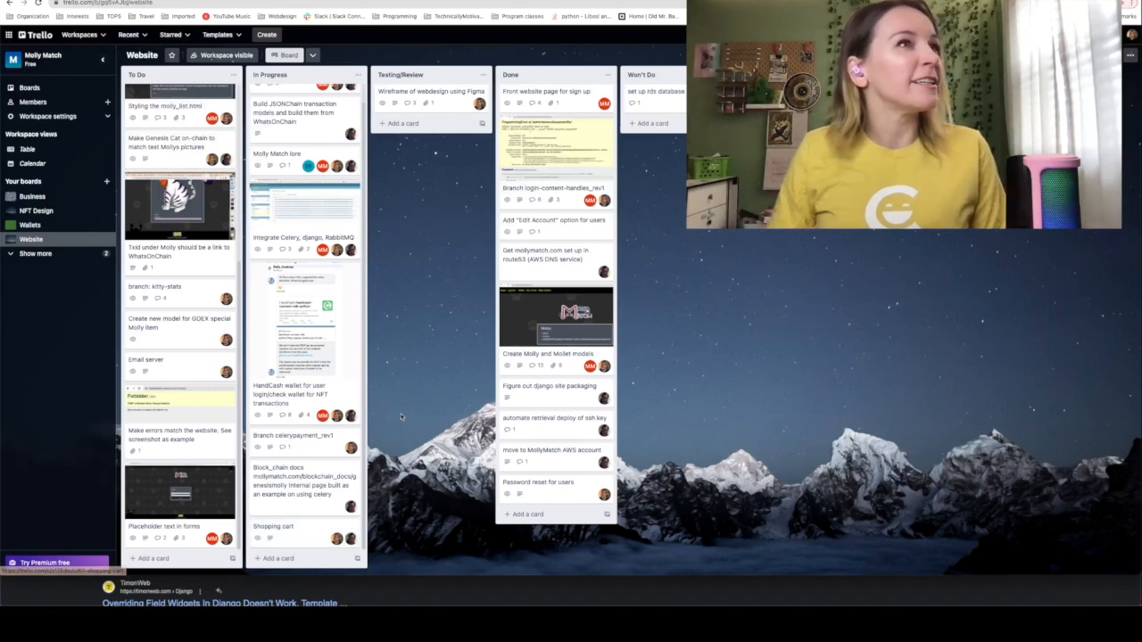
mouse_move(406, 344)
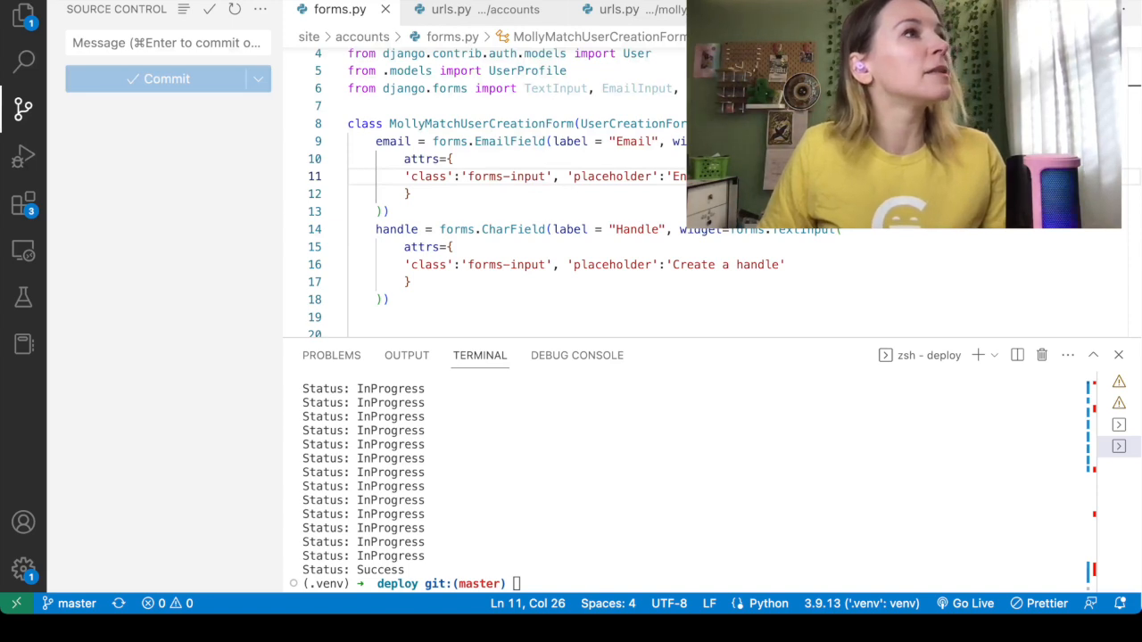
mouse_move(392, 465)
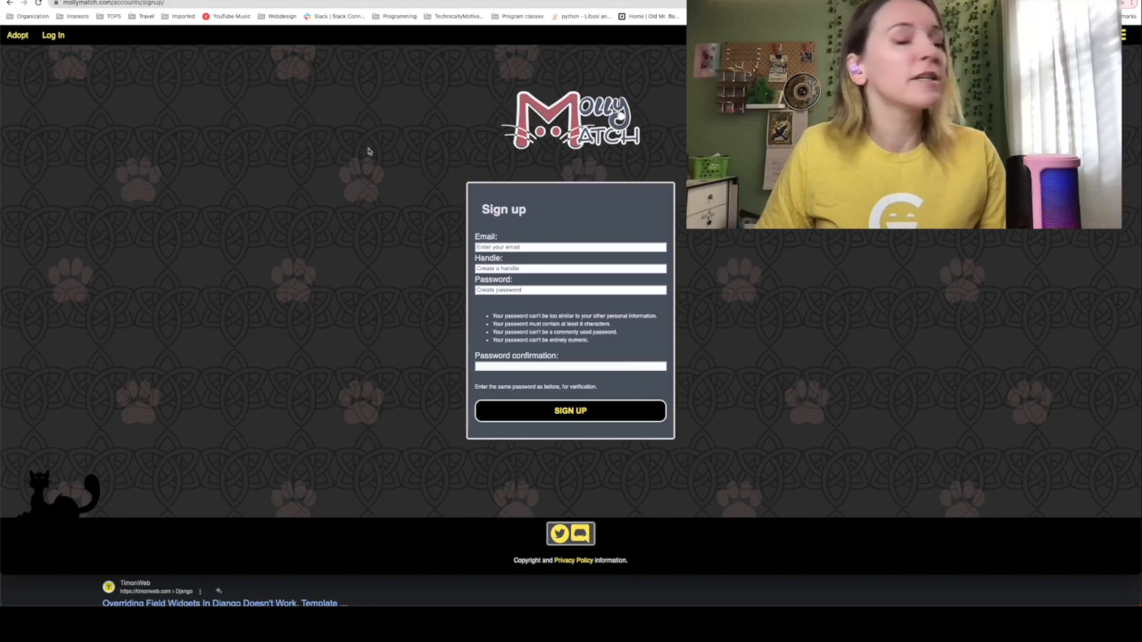
Try the Email field on the live sign-up form, then go to the login page.
left_click(570, 247)
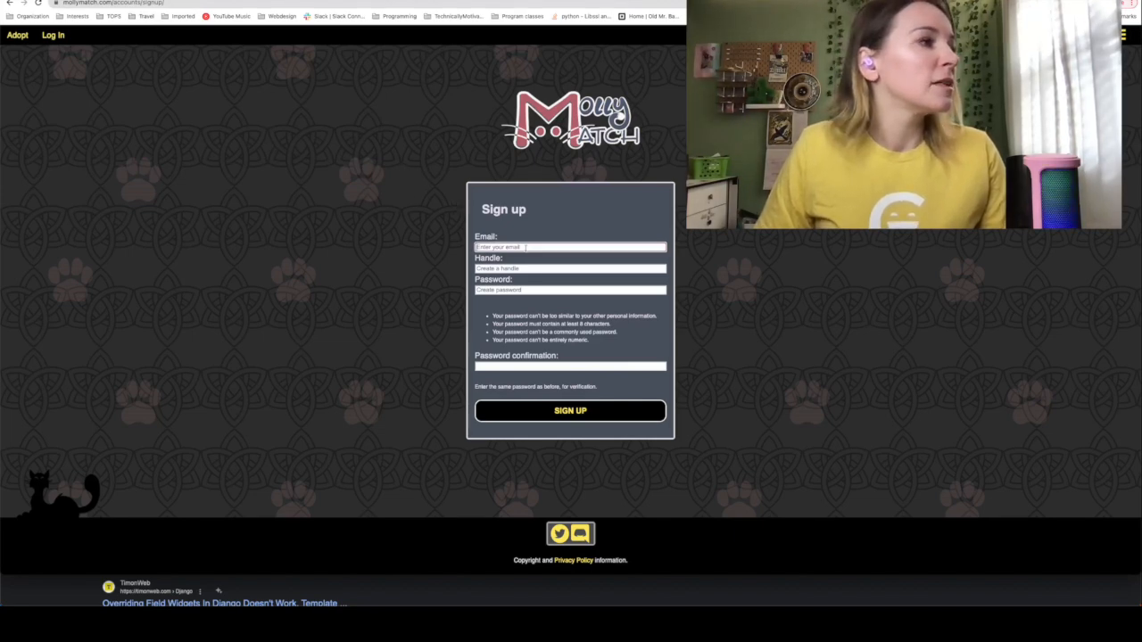
mouse_move(582, 294)
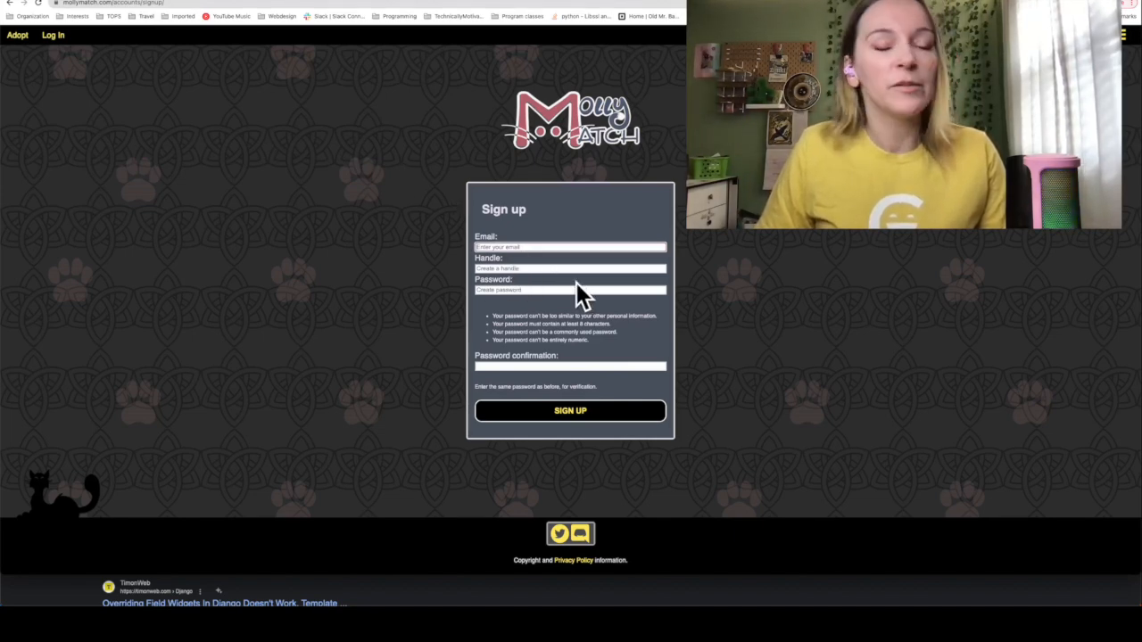
mouse_move(438, 315)
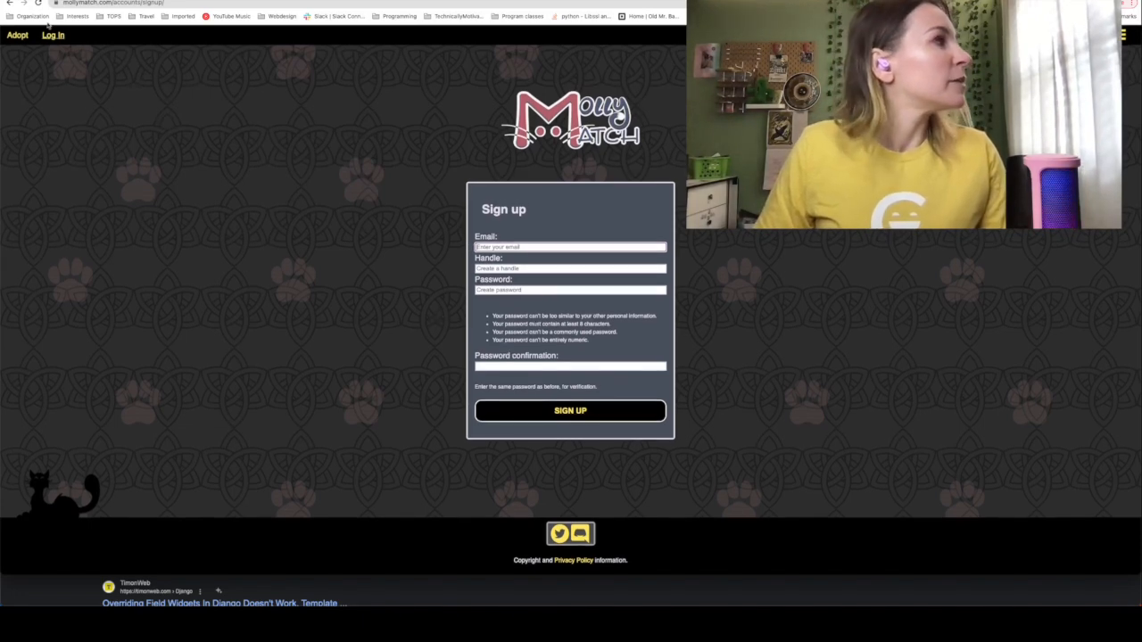
left_click(52, 37)
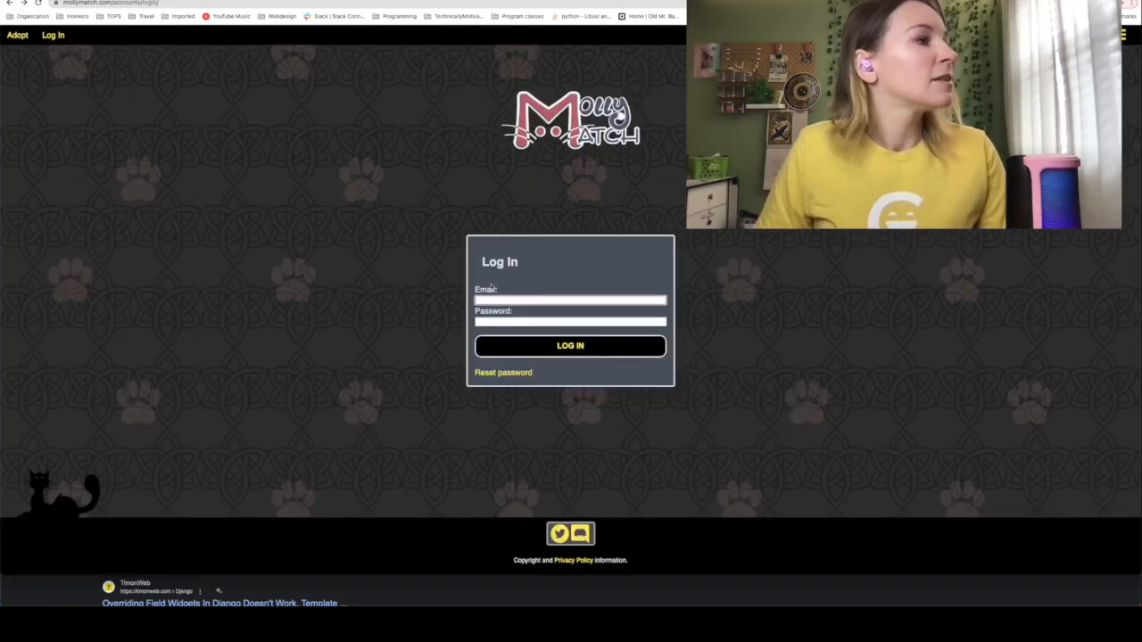
Log in to mollymatch.com with the account's email and password.
left_click(571, 299)
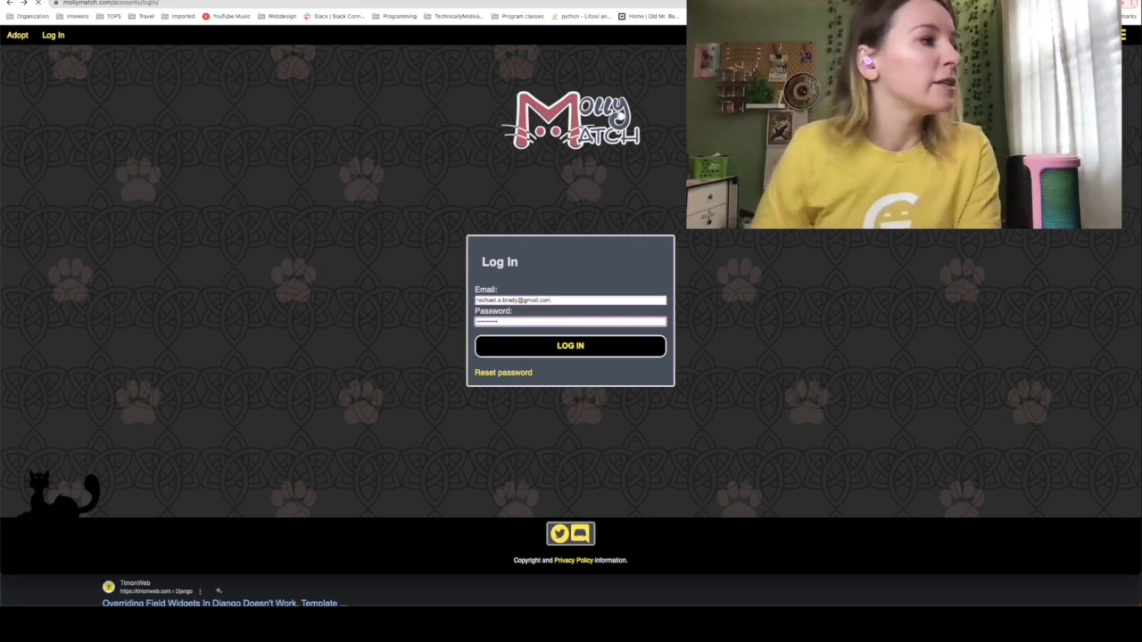
left_click(571, 346)
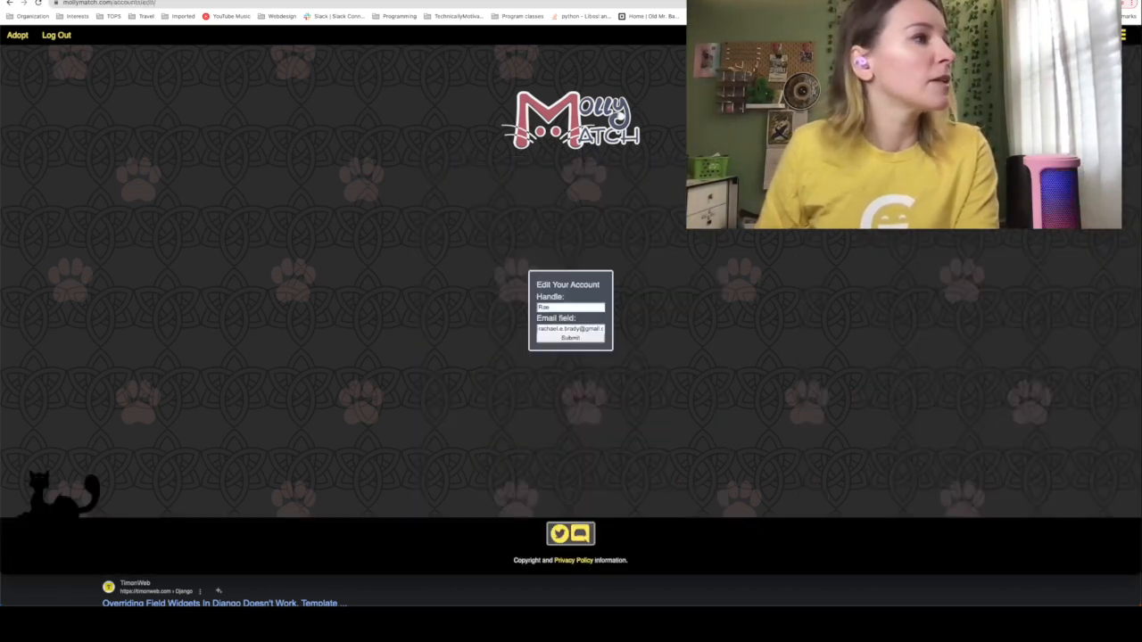
Check the prefilled Handle field on the Edit Your Account form.
left_click(570, 307)
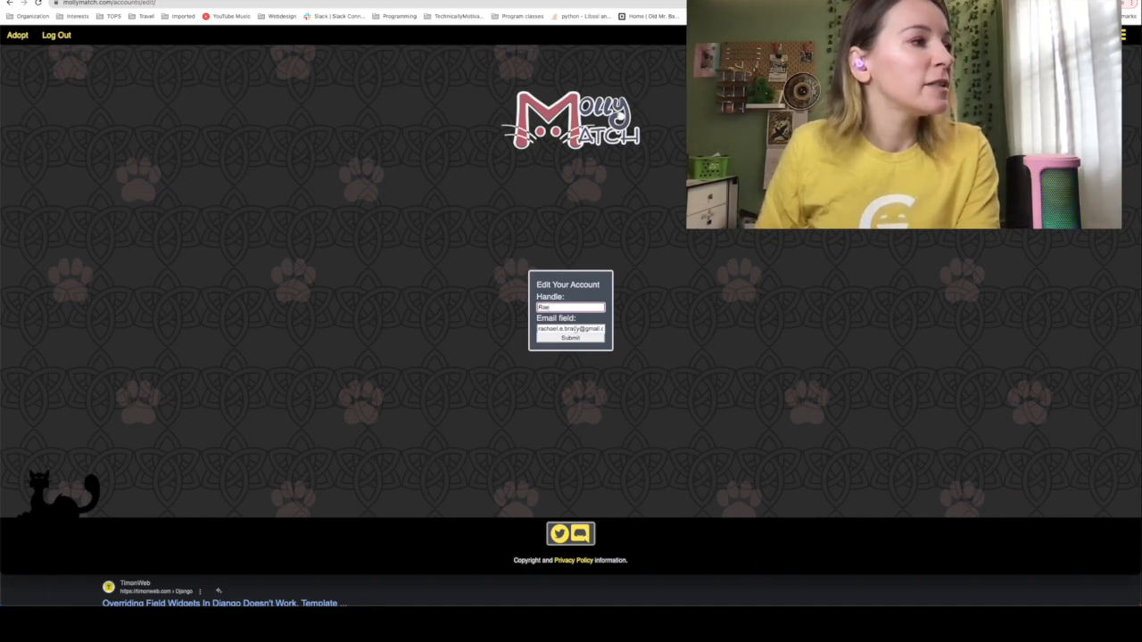
mouse_move(672, 344)
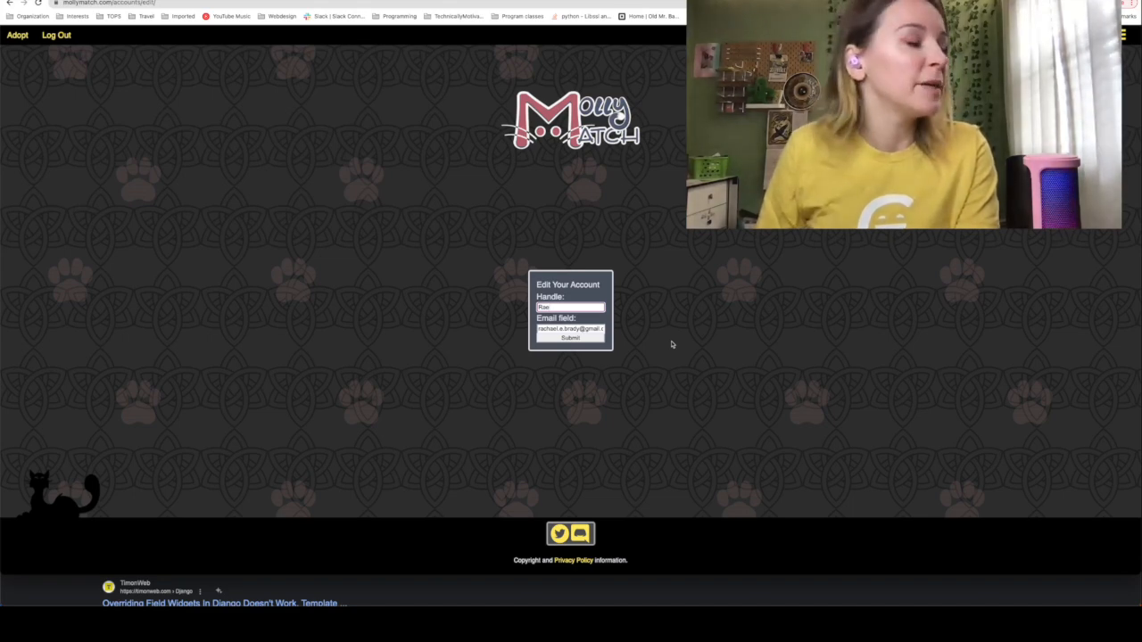
mouse_move(164, 141)
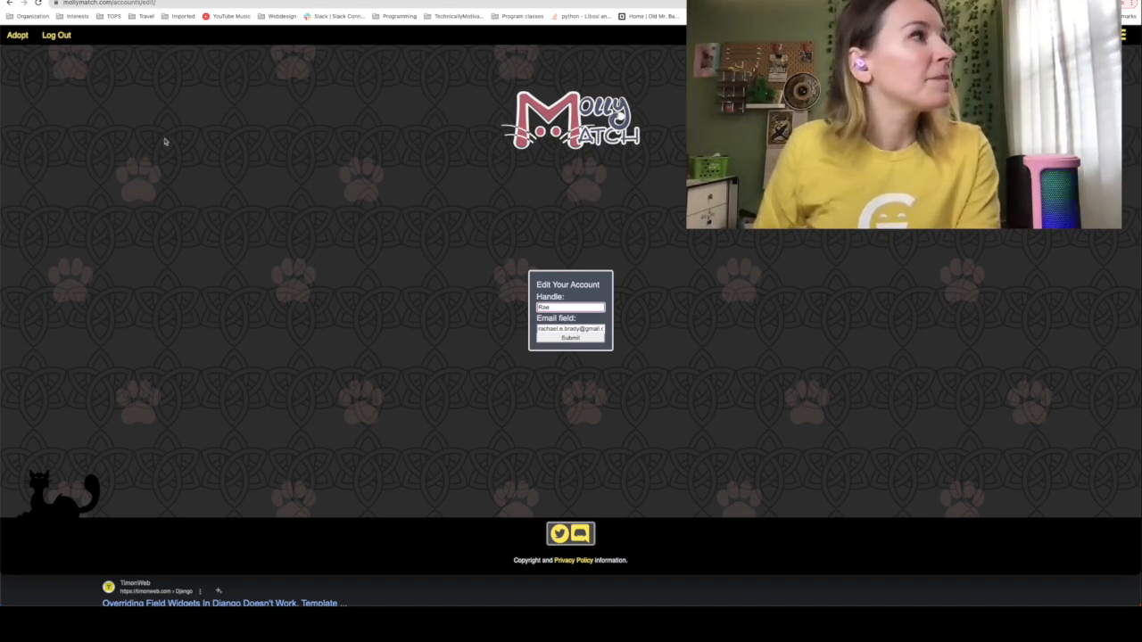